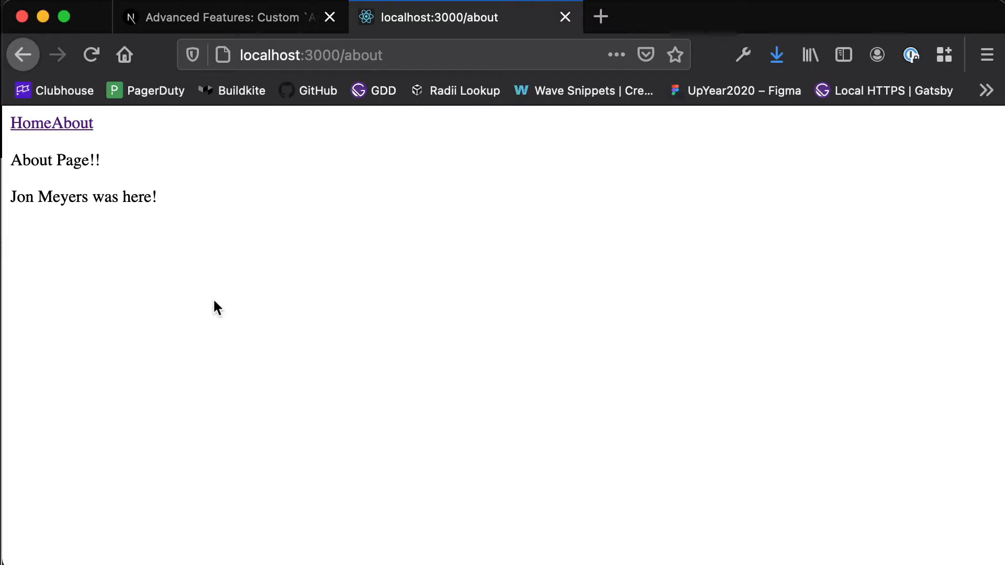
{"action": "mouse_move", "coordinate": [35, 140]}
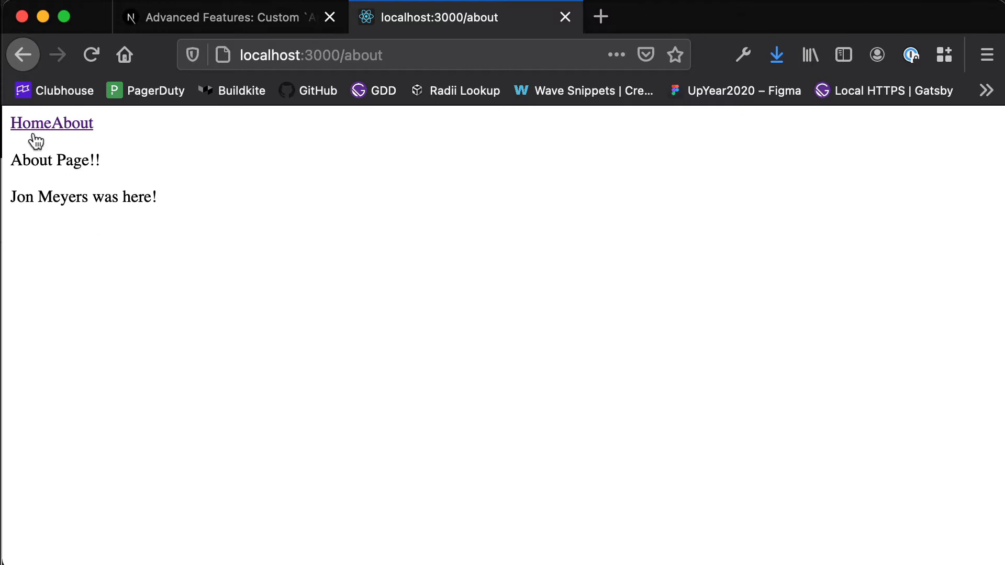
Step: Visit the app's Home and About pages, then load localhost:3000/mary to show its 404 page
{"action": "left_click", "coordinate": [32, 123]}
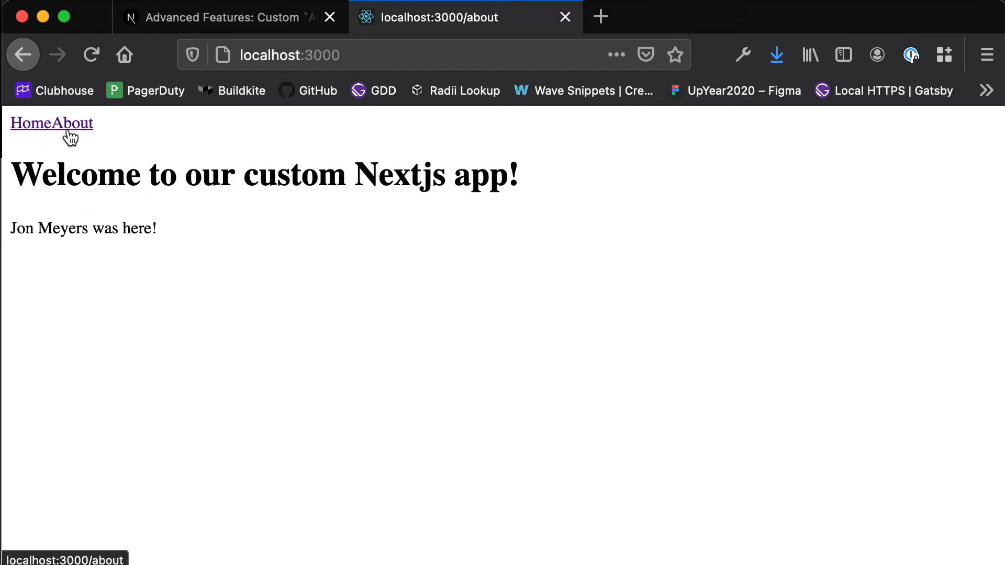
{"action": "left_click", "coordinate": [69, 124]}
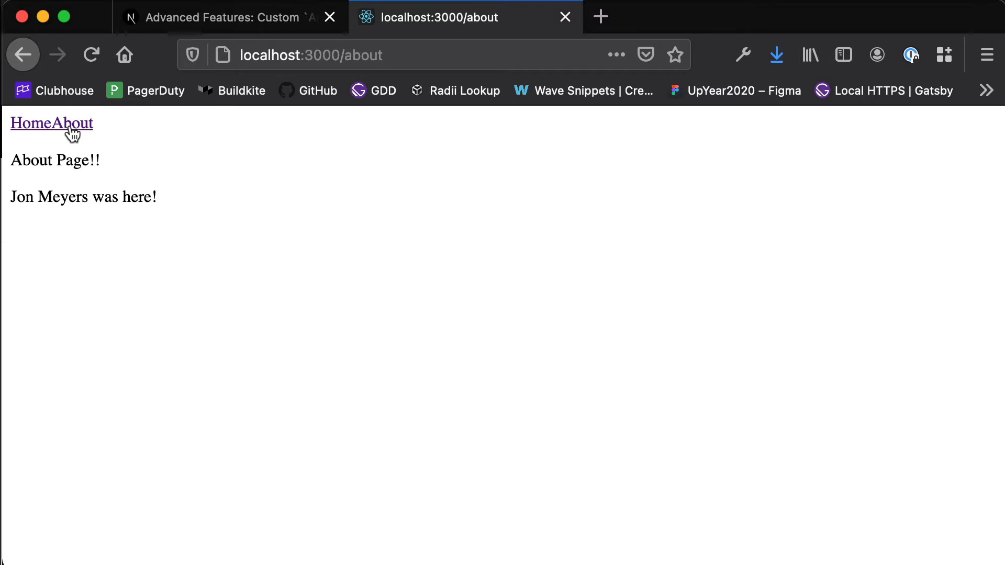
{"action": "mouse_move", "coordinate": [165, 102]}
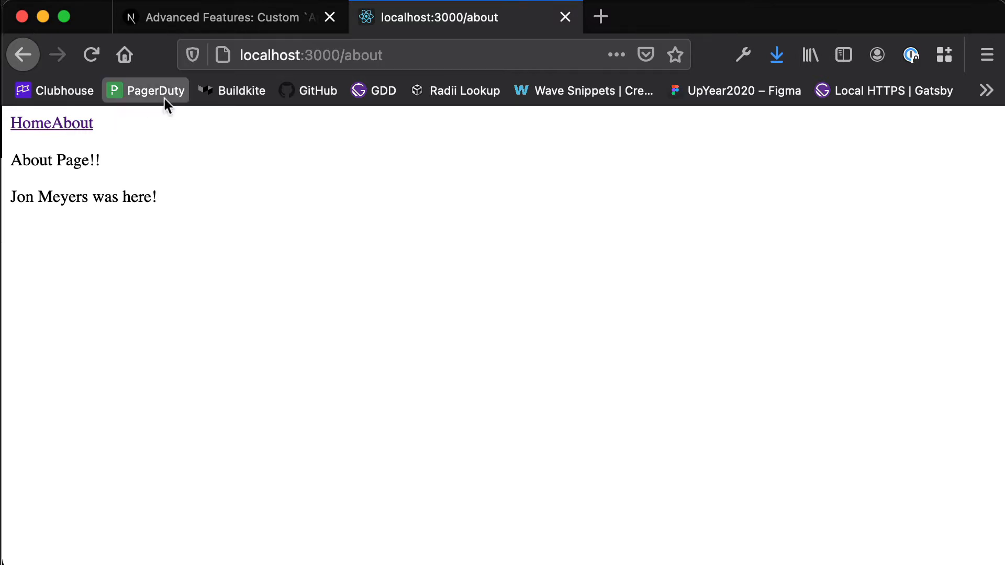
{"action": "left_click", "coordinate": [311, 55]}
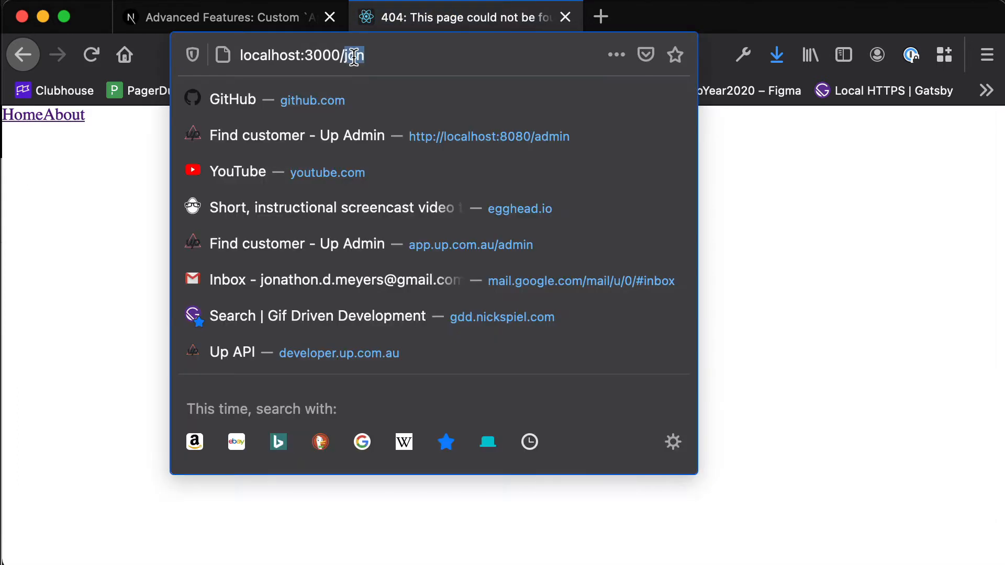
{"action": "key", "text": "Return"}
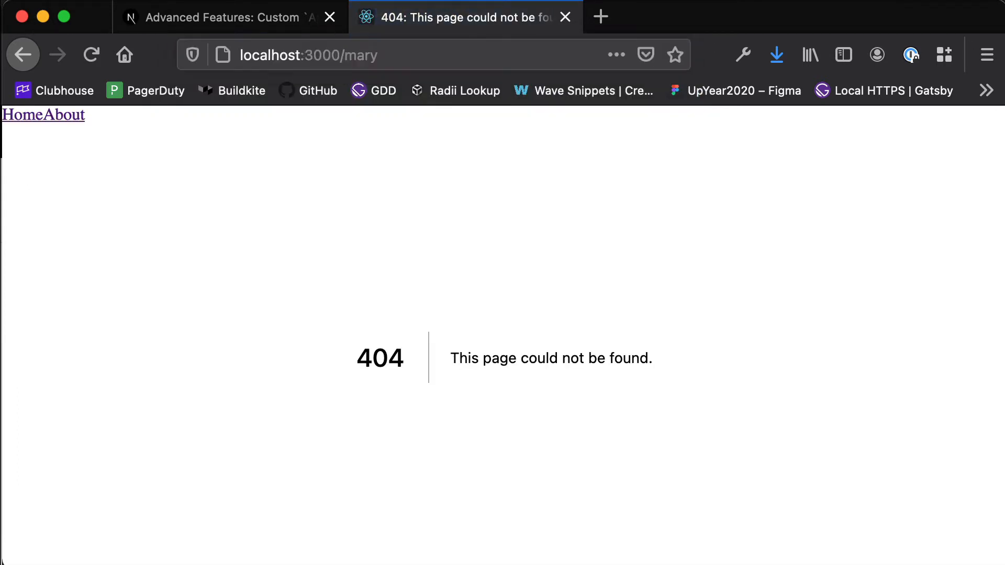
{"action": "mouse_move", "coordinate": [201, 306]}
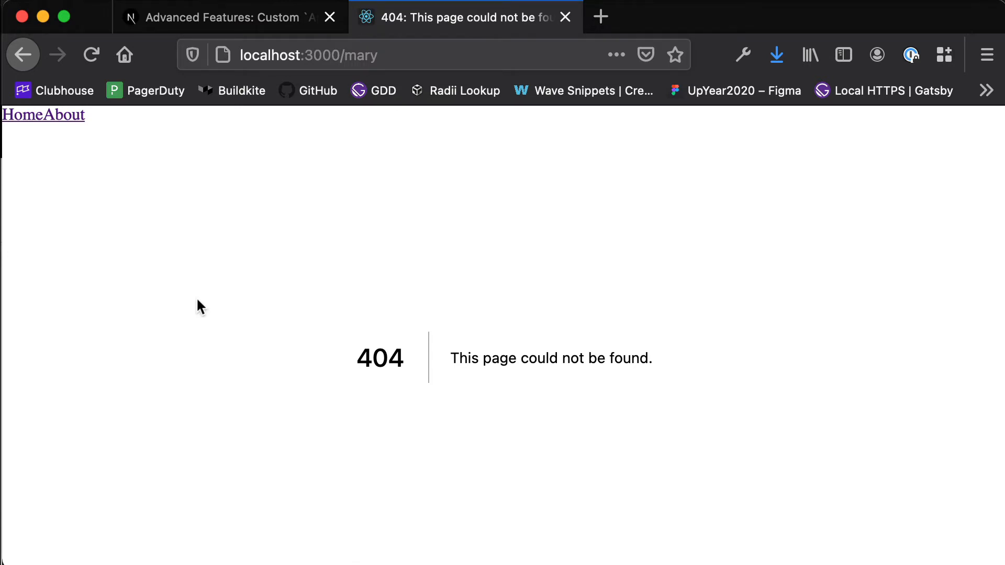
{"action": "mouse_move", "coordinate": [431, 393]}
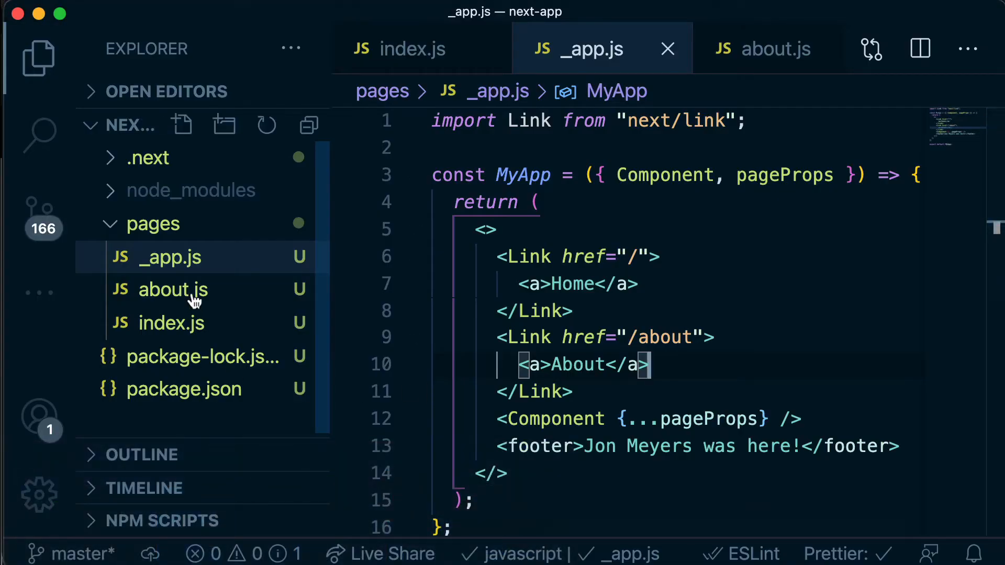
{"action": "mouse_move", "coordinate": [173, 290]}
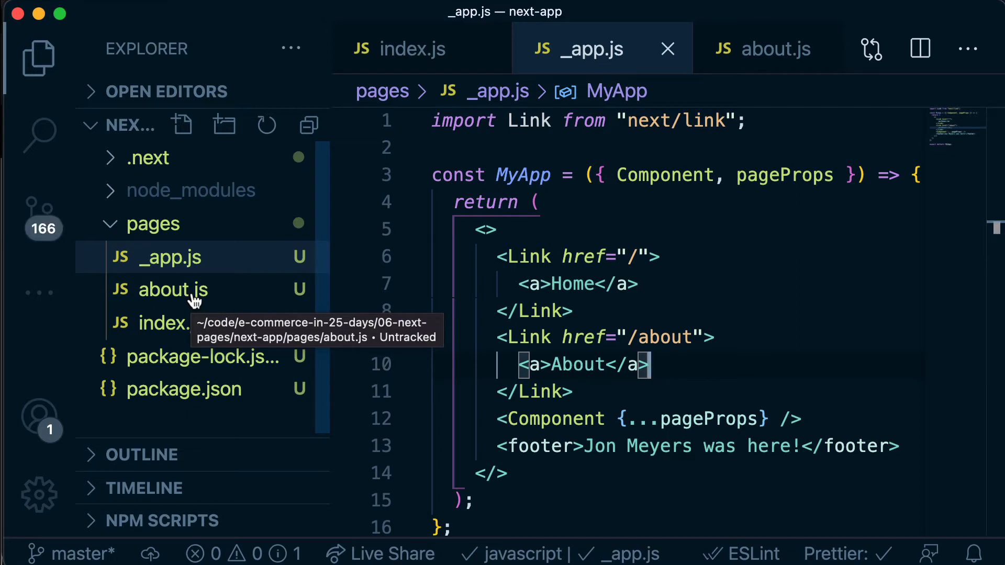
Step: Add a new file named [name].js to the pages folder and open it
{"action": "left_click", "coordinate": [183, 389]}
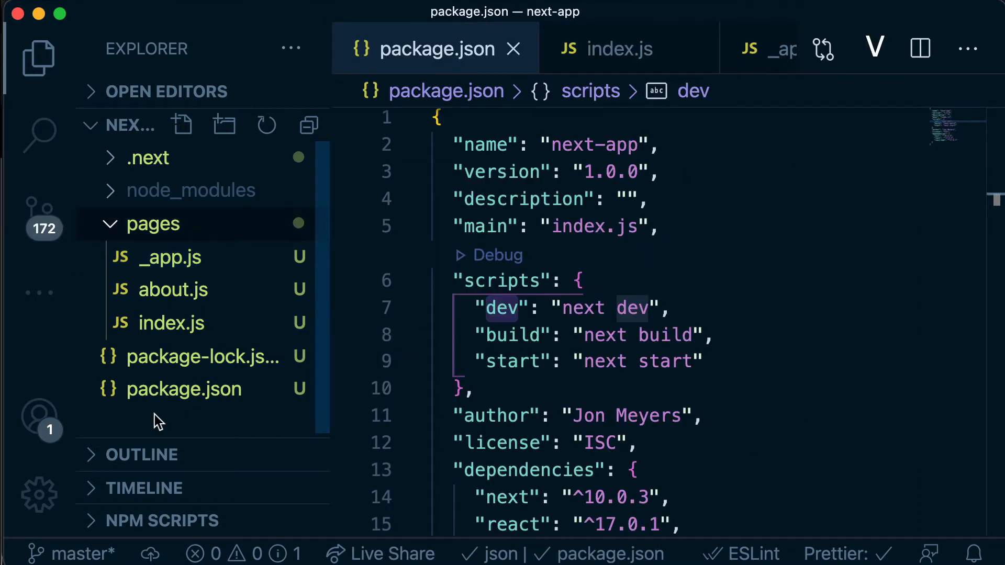
{"action": "mouse_move", "coordinate": [154, 231]}
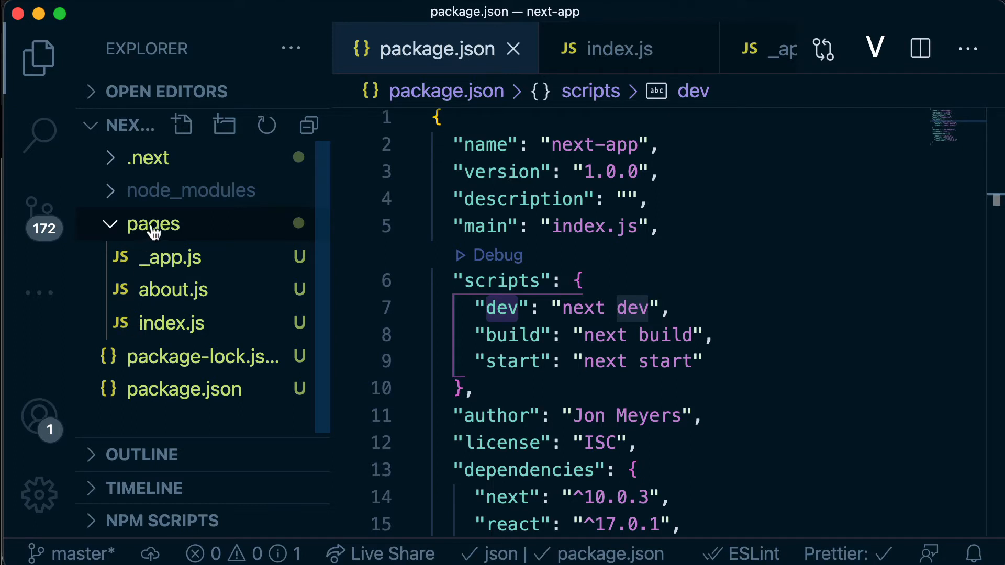
{"action": "mouse_move", "coordinate": [170, 237]}
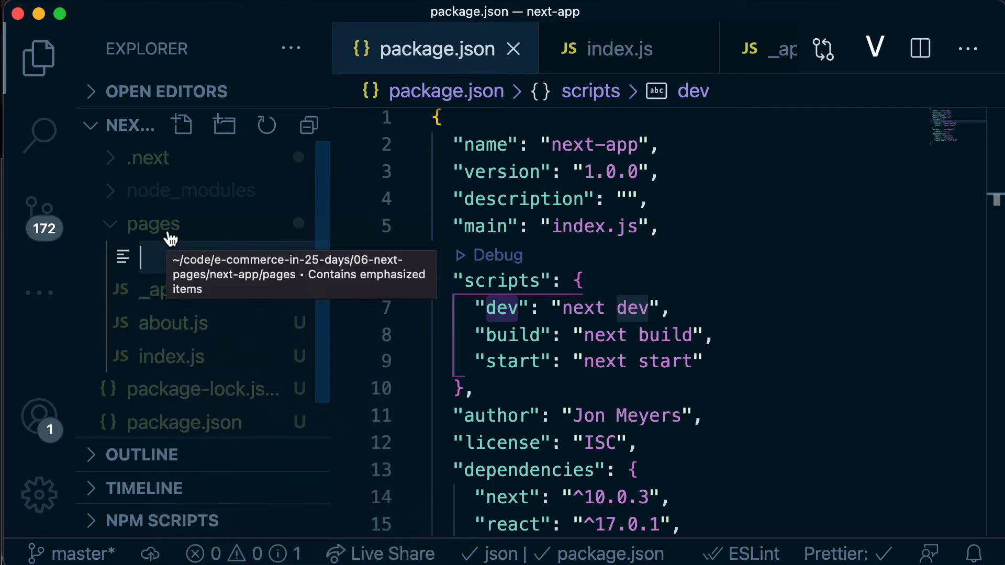
{"action": "type", "text": "["}
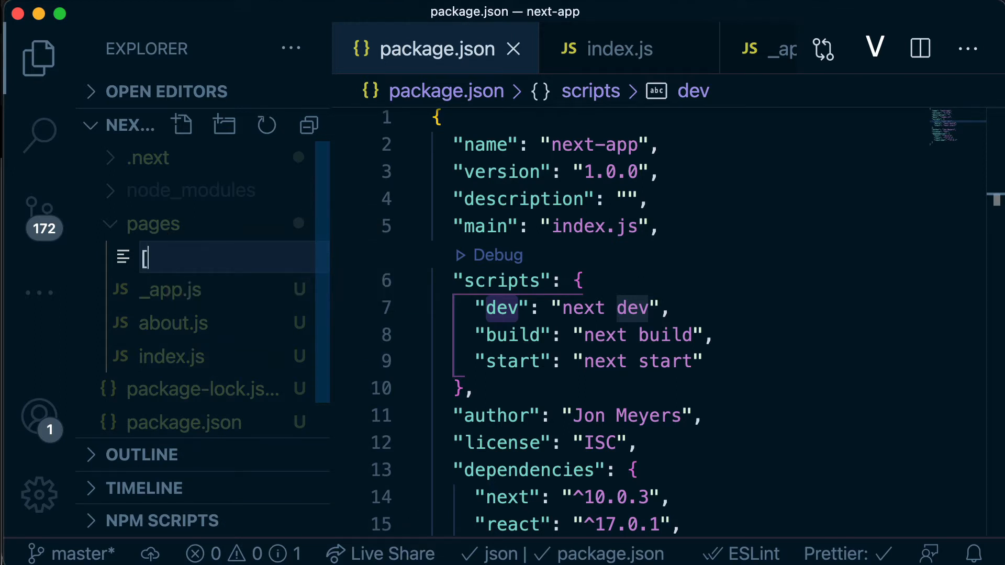
{"action": "type", "text": "name"}
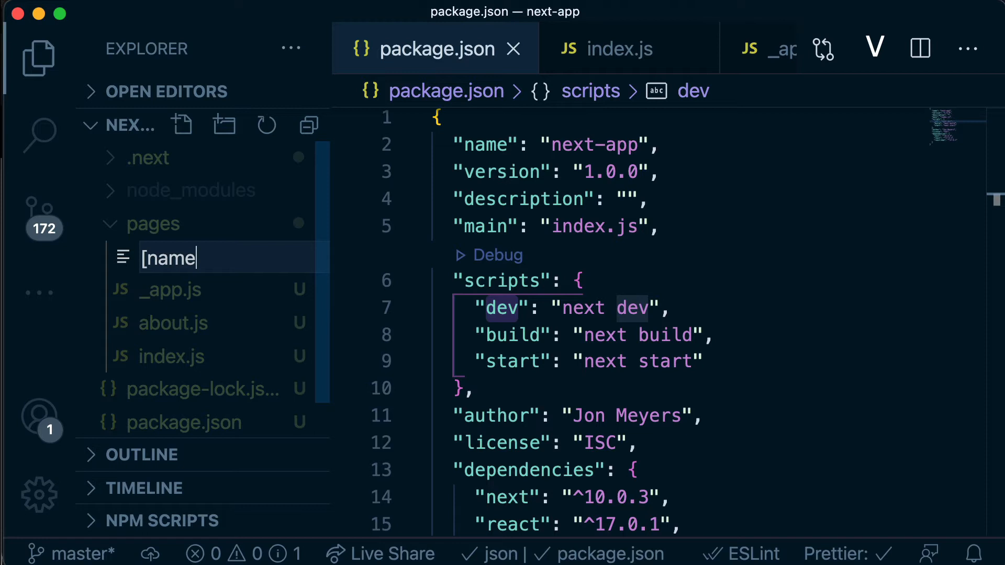
{"action": "type", "text": "]"}
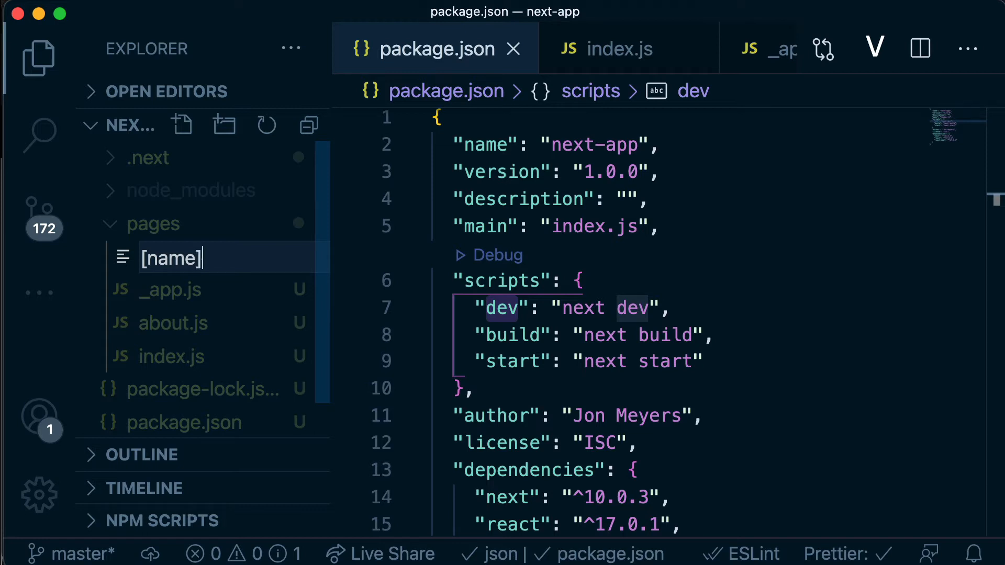
{"action": "type", "text": ".js"}
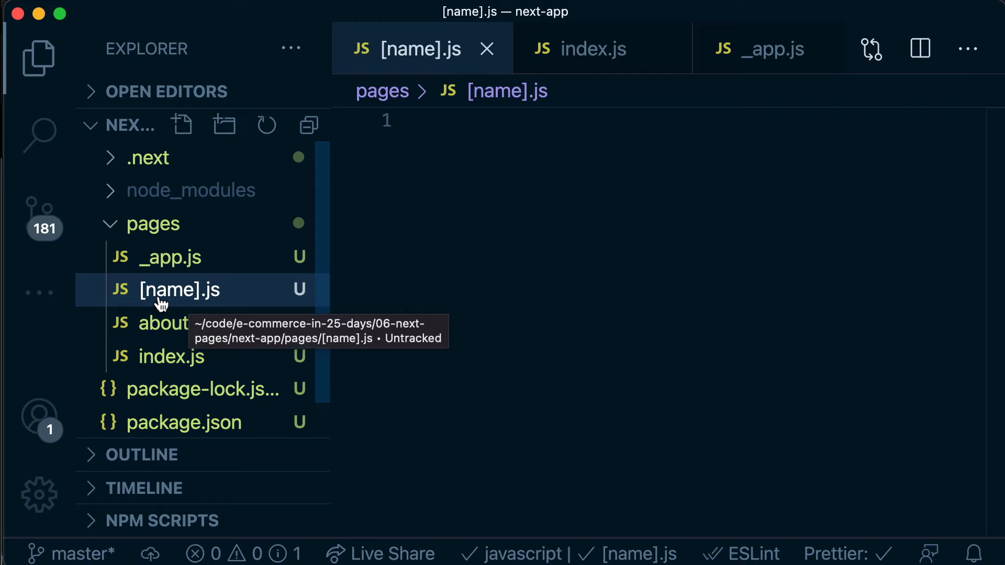
{"action": "mouse_move", "coordinate": [477, 180]}
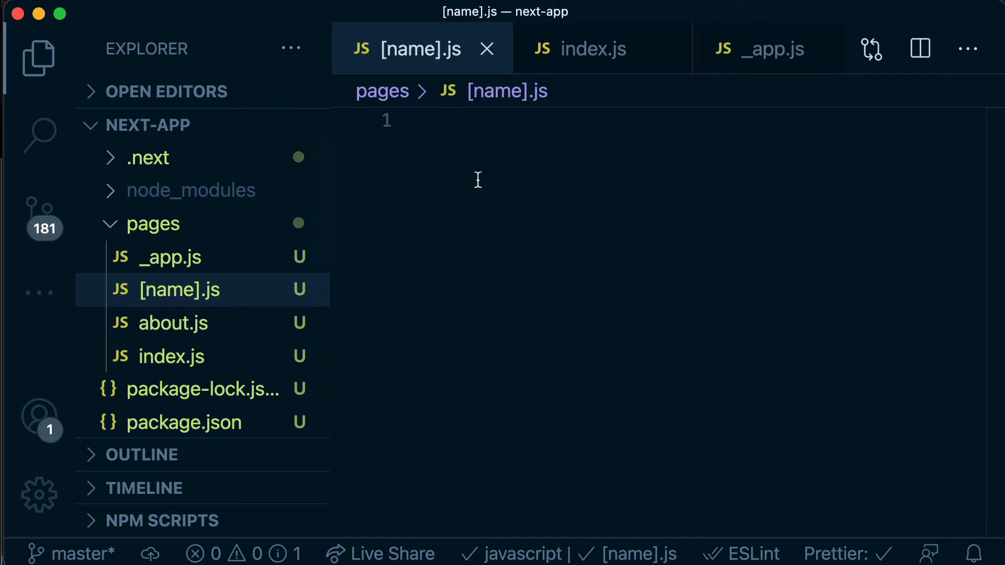
Step: Try the /jon, /mary and /about routes in the browser
{"action": "type", "text": "/jon"}
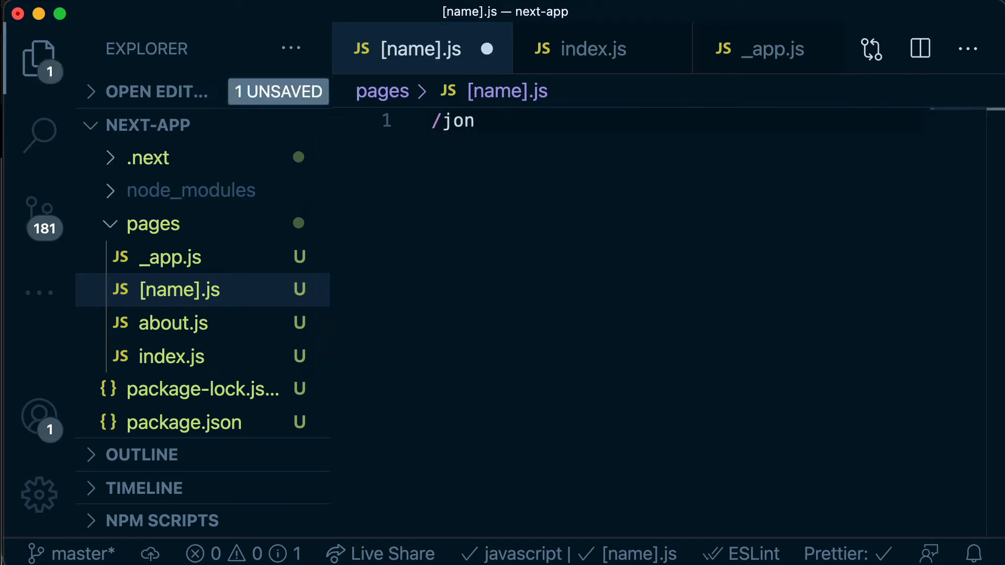
{"action": "mouse_move", "coordinate": [238, 252]}
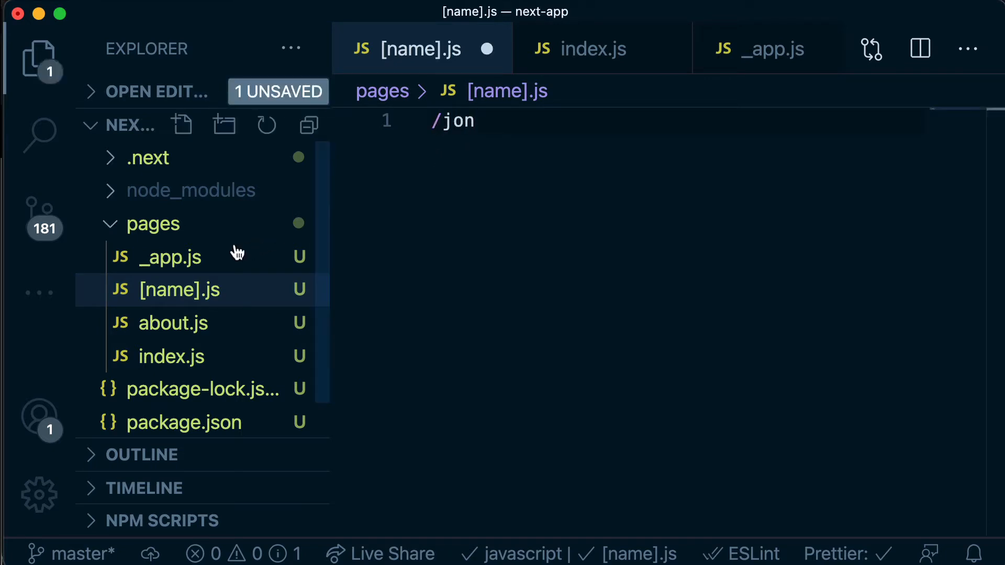
{"action": "mouse_move", "coordinate": [179, 290]}
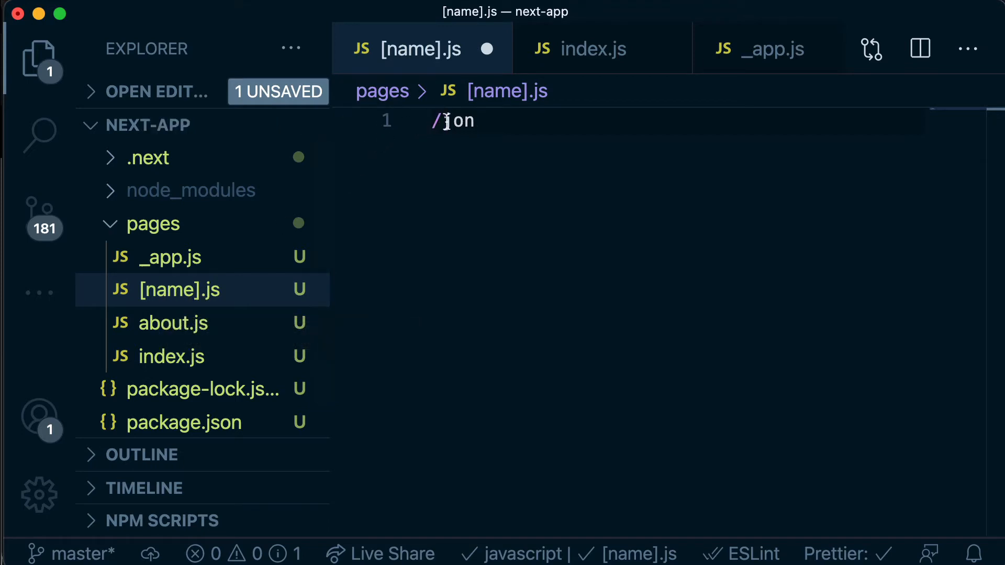
{"action": "type", "text": "mar"}
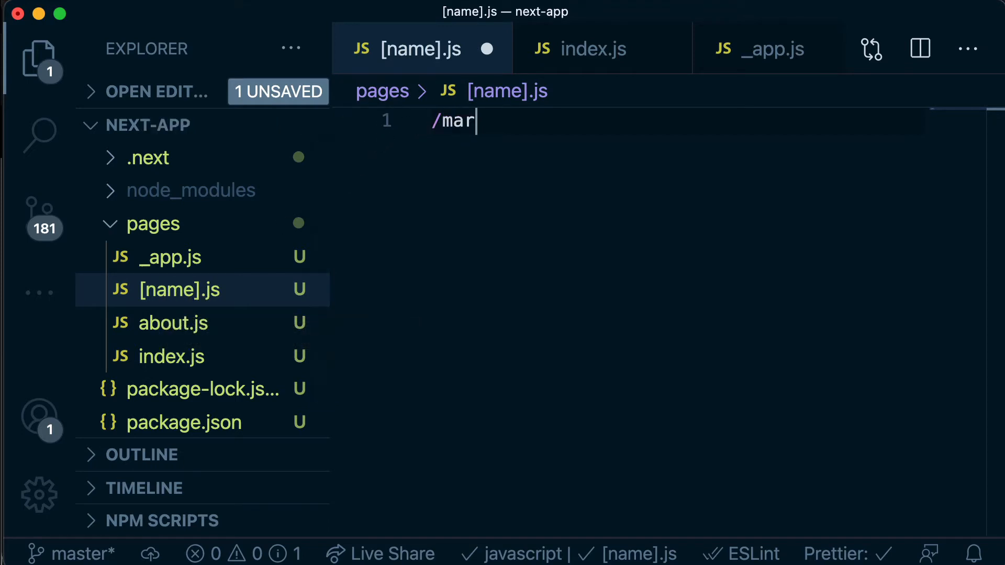
{"action": "type", "text": "y"}
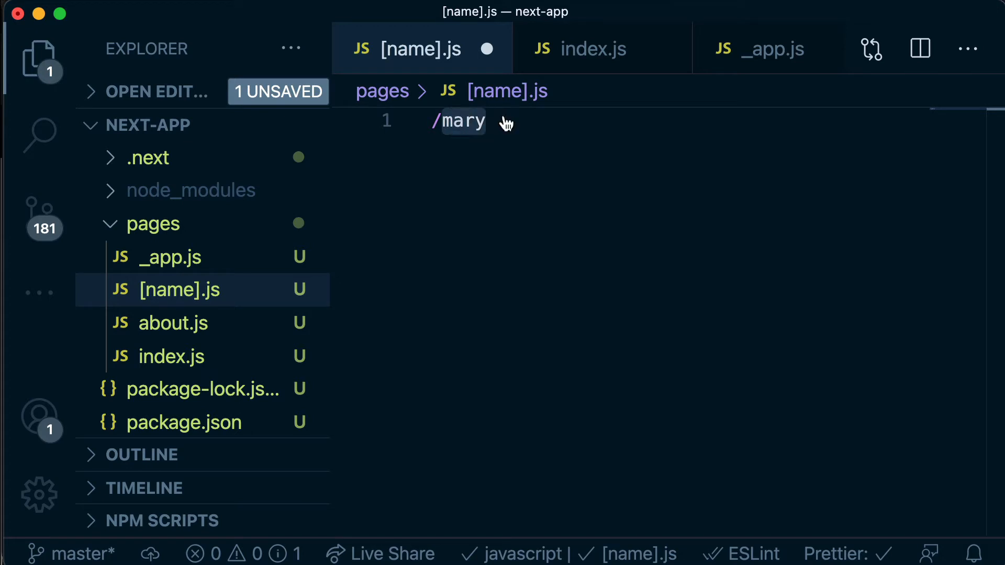
{"action": "type", "text": "about"}
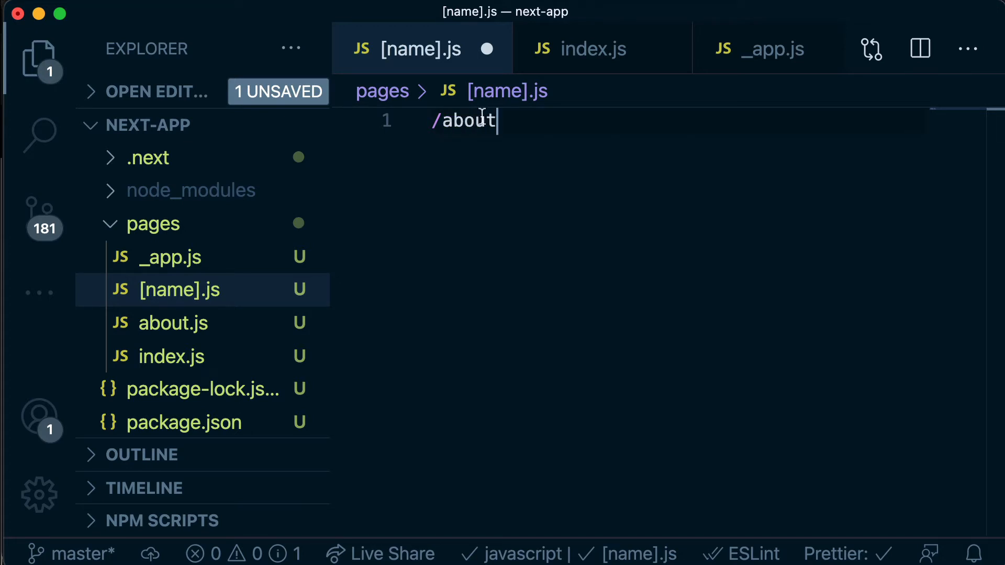
{"action": "mouse_move", "coordinate": [166, 290]}
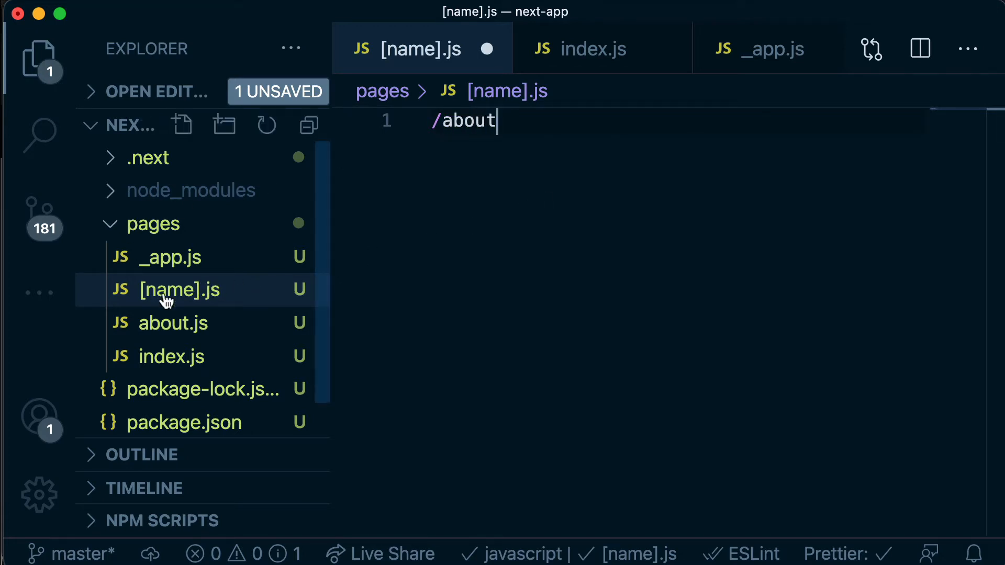
{"action": "mouse_move", "coordinate": [174, 323]}
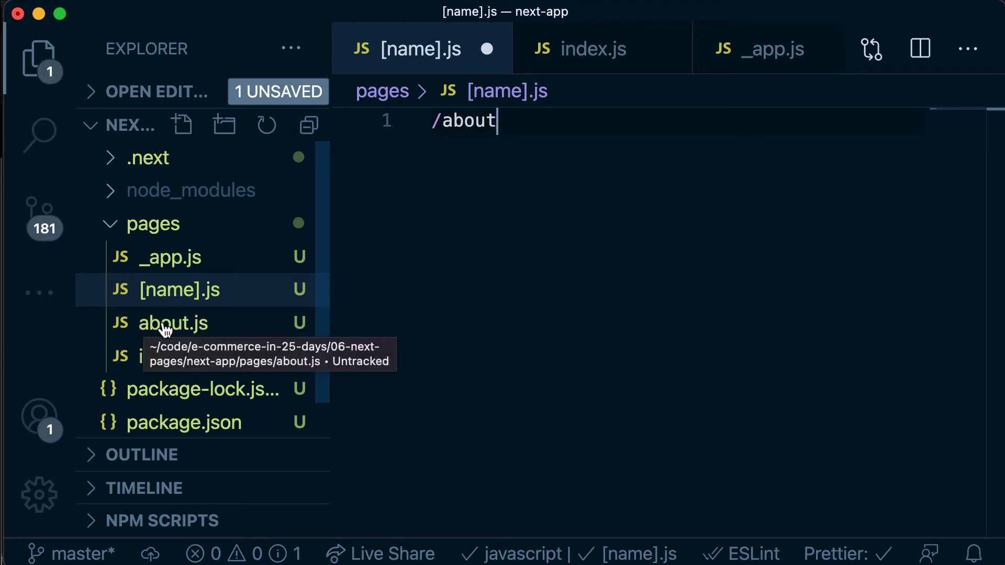
Step: Write a Name arrow component returning <p>This will be dynamic</p>, borrowing code from about.js
{"action": "left_click", "coordinate": [174, 323]}
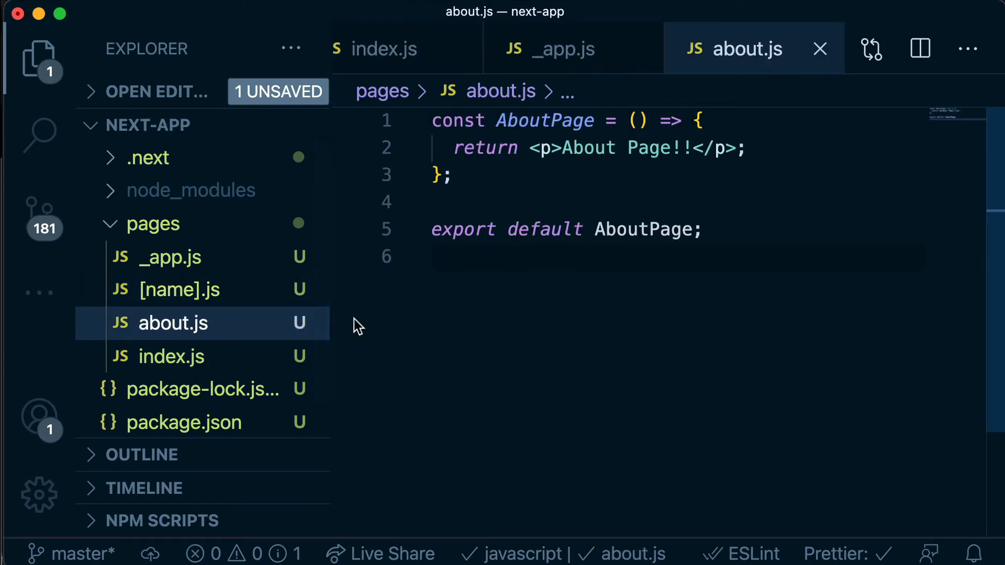
{"action": "left_click", "coordinate": [180, 290]}
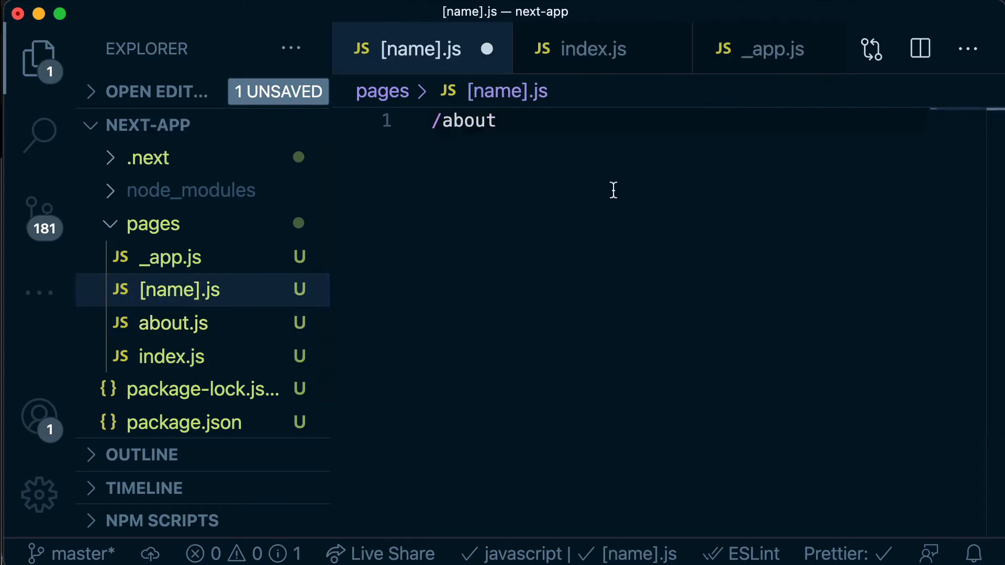
{"action": "type", "text": "const Name = () => {"}
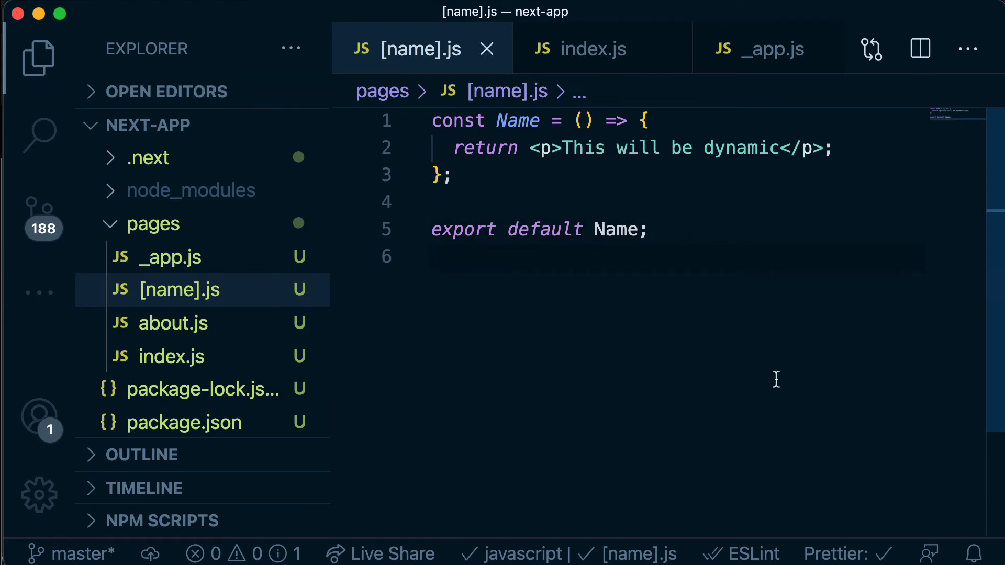
{"action": "left_click", "coordinate": [436, 257]}
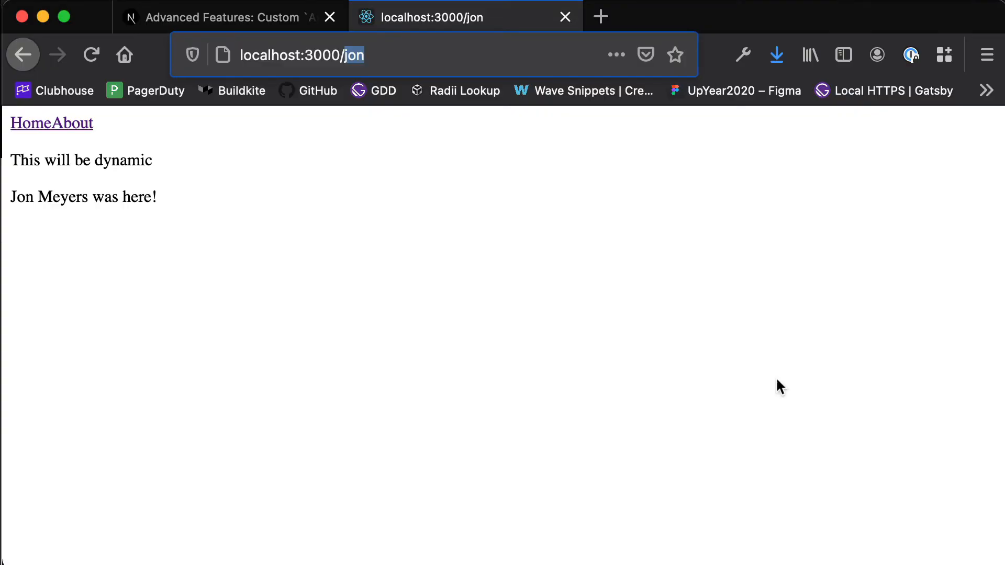
{"action": "mouse_move", "coordinate": [294, 330]}
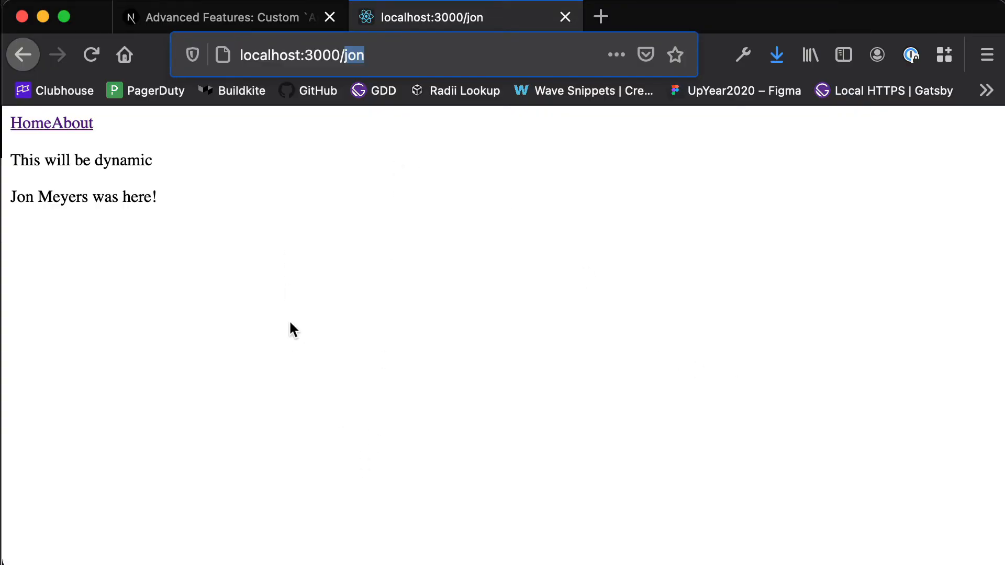
{"action": "mouse_move", "coordinate": [296, 223]}
{"action": "type", "text": "mary"}
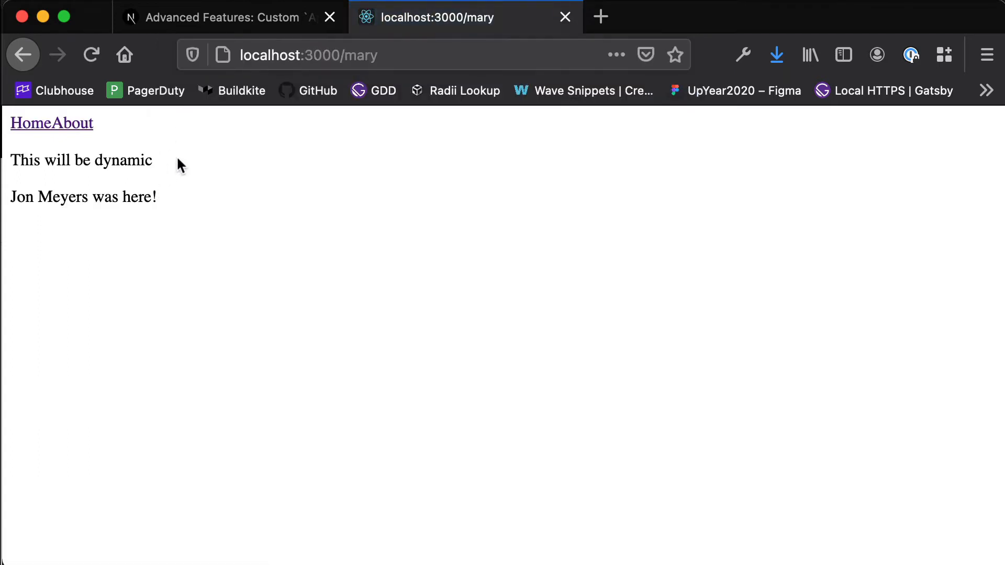
{"action": "mouse_move", "coordinate": [362, 45]}
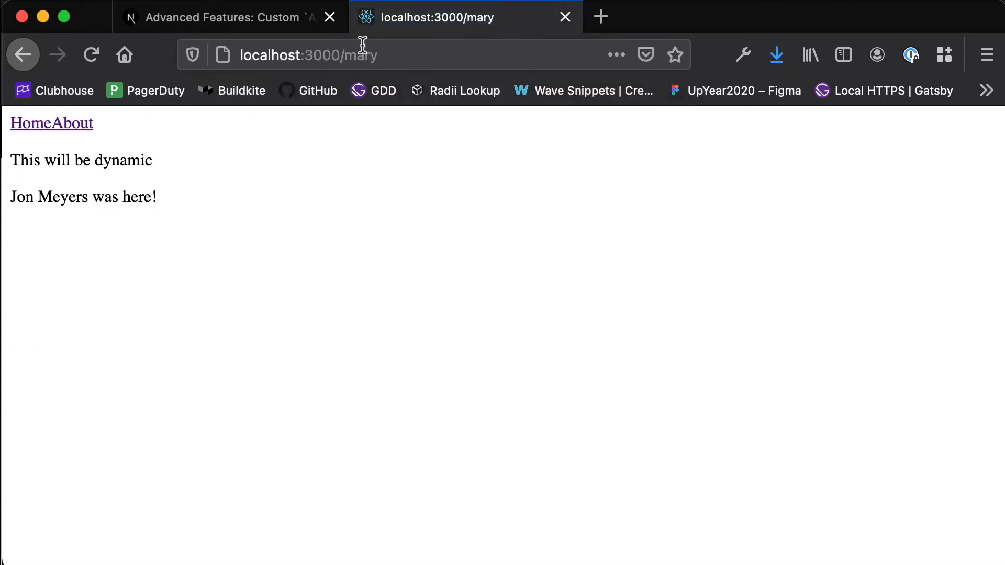
Step: Load localhost:3000/about in Firefox and confirm it still shows About Page!!
{"action": "type", "text": "localhost:3000/about"}
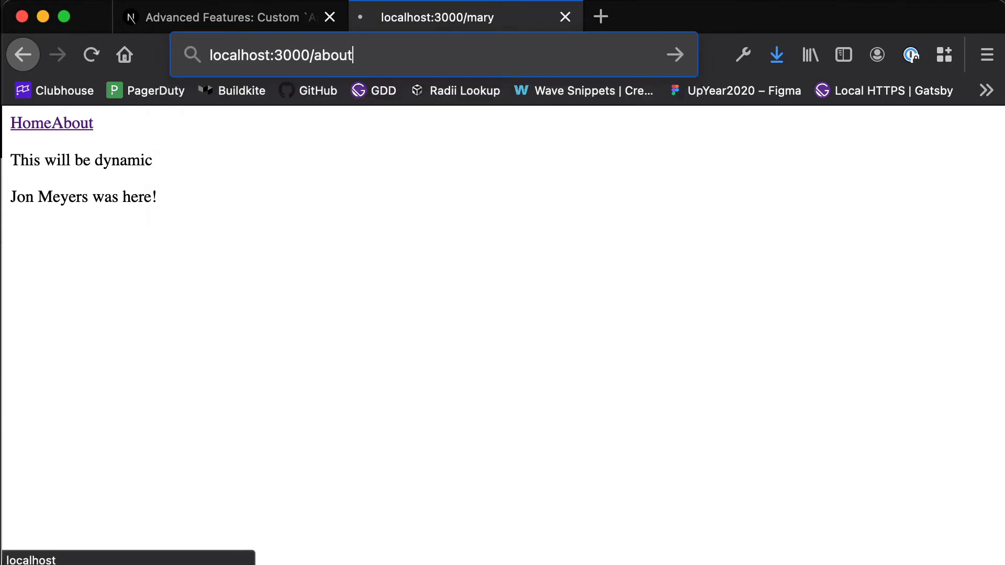
{"action": "key", "text": "Return"}
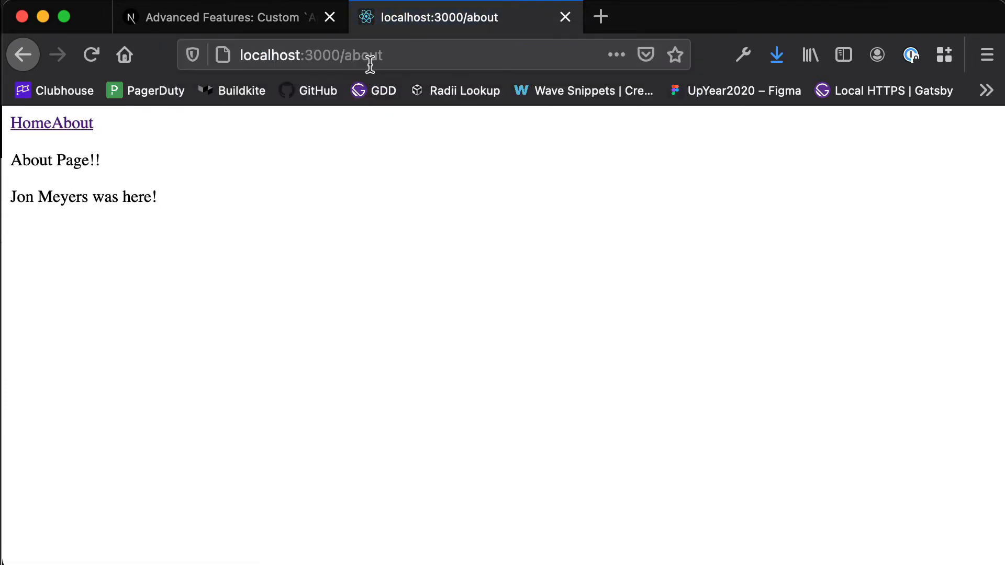
{"action": "left_click", "coordinate": [311, 55]}
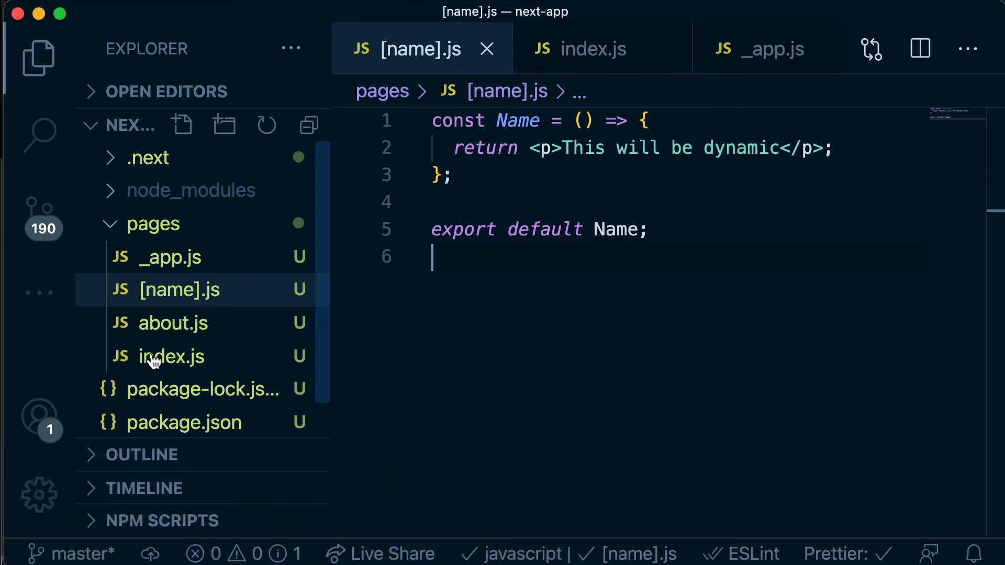
{"action": "mouse_move", "coordinate": [166, 338]}
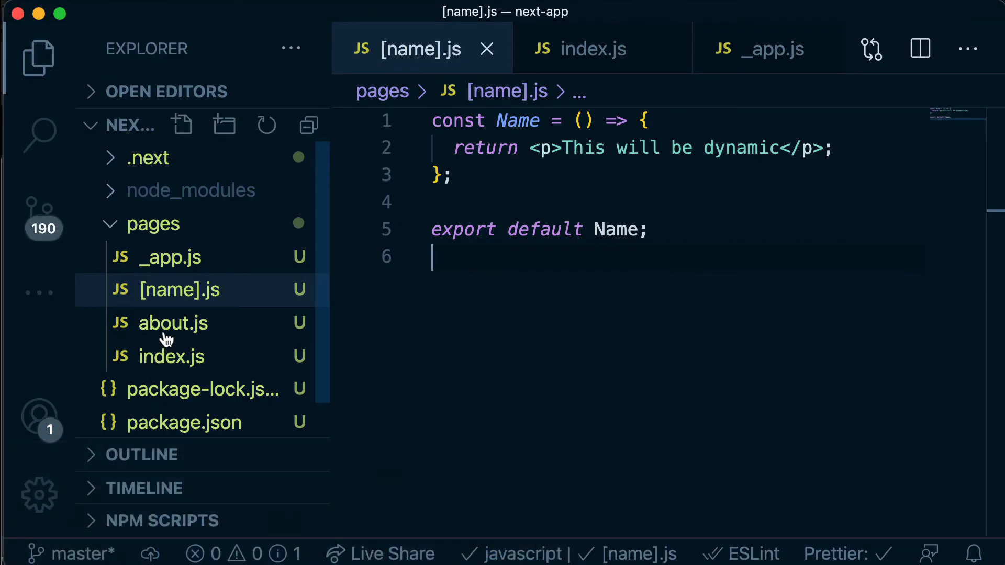
{"action": "mouse_move", "coordinate": [180, 290]}
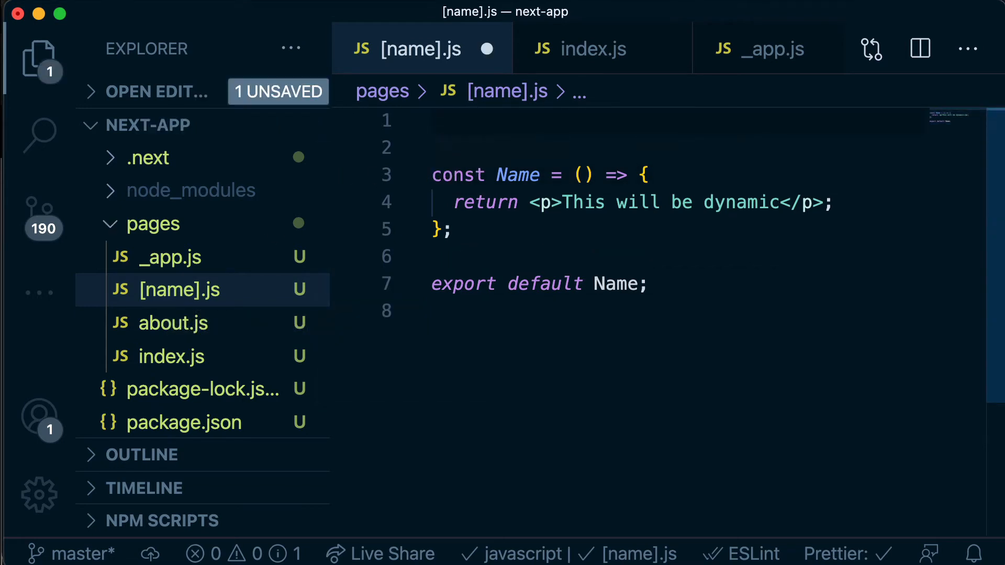
Step: Add import { useRouter } from 'next/router' at the top of [name].js
{"action": "type", "text": "import"}
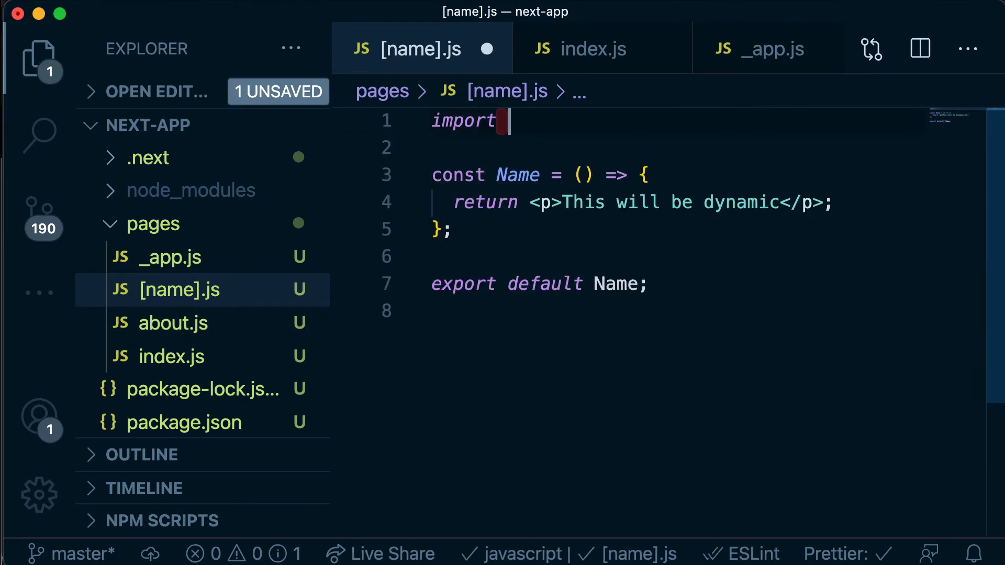
{"action": "type", "text": "{useRouter} from"}
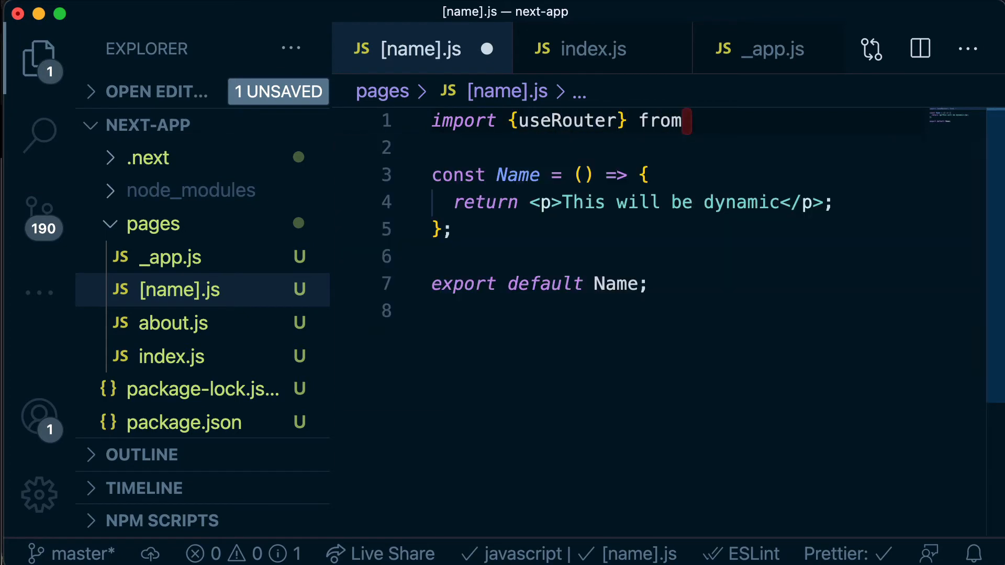
{"action": "type", "text": "'next/router\";"}
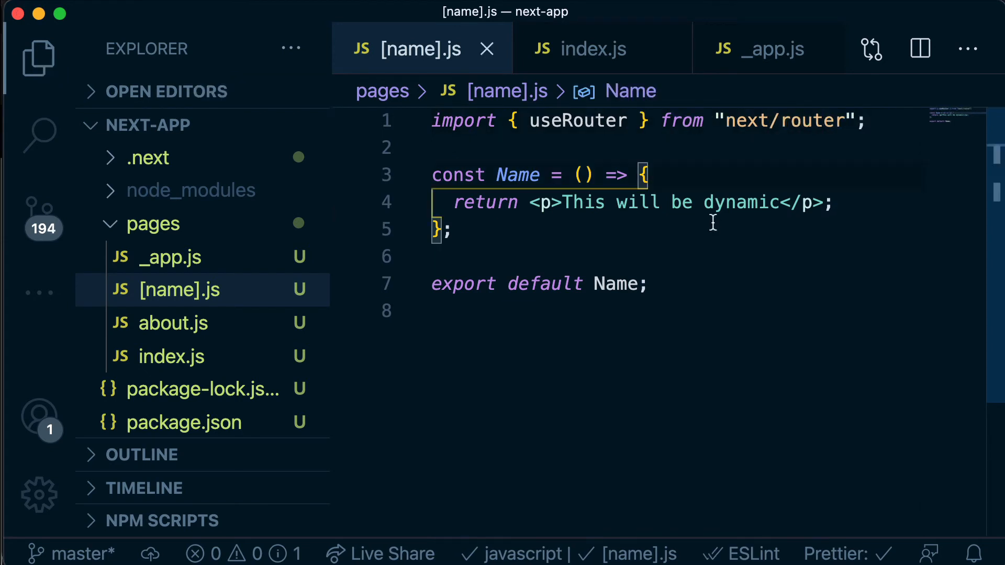
Step: Start declaring const router = useRouter() inside the Name component
{"action": "double_click", "coordinate": [577, 121]}
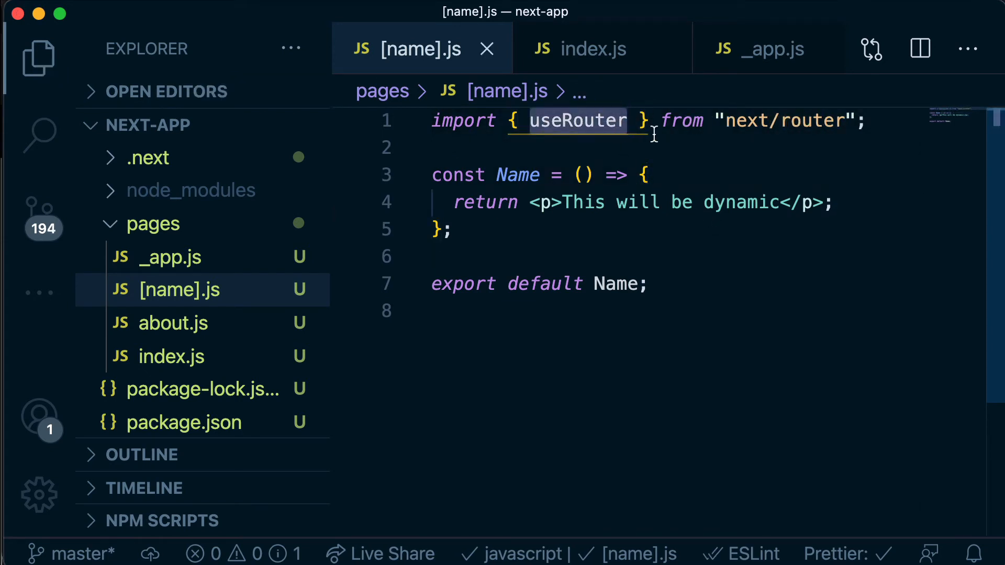
{"action": "left_click", "coordinate": [645, 175]}
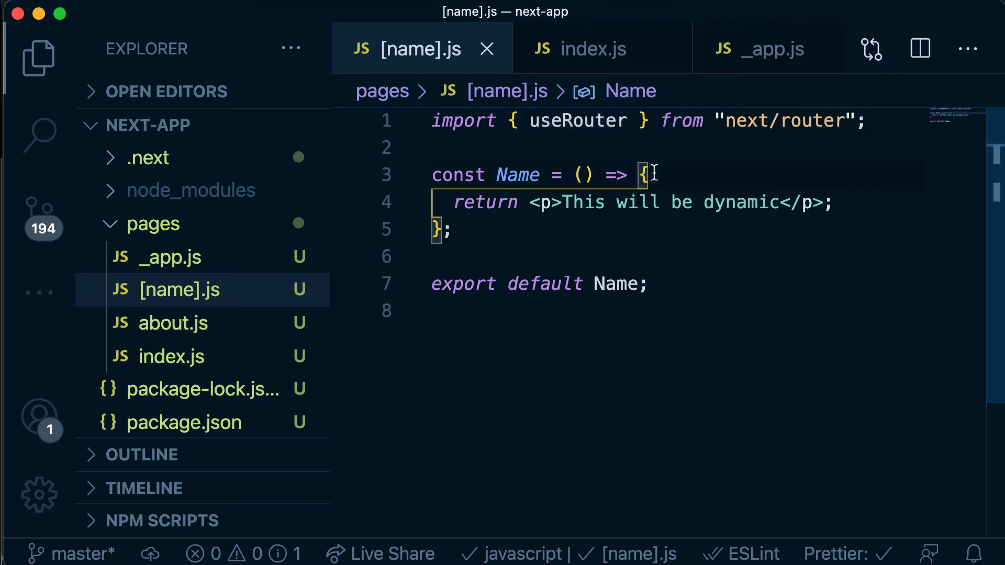
{"action": "type", "text": "const router = useRouter("}
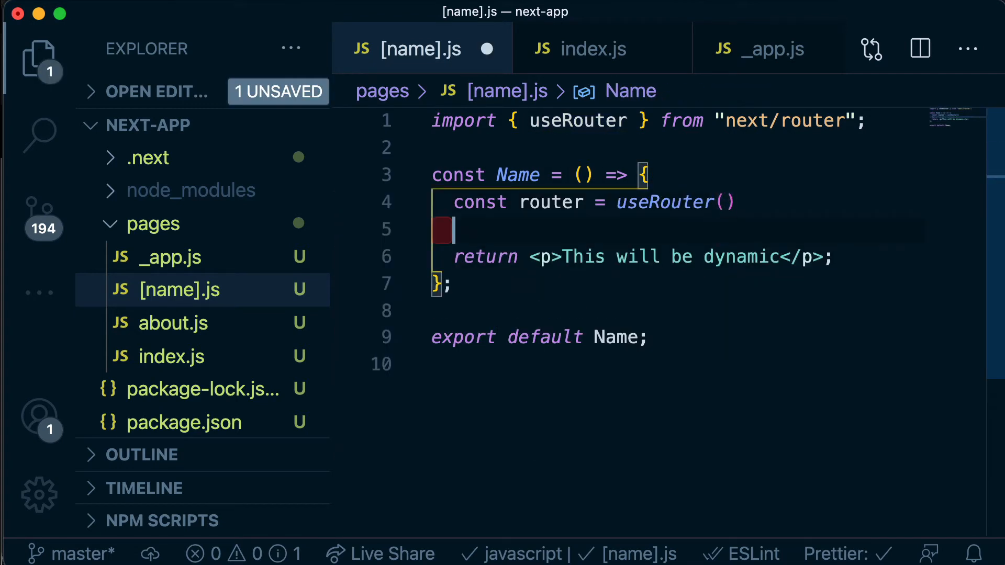
Step: Add a query constant read from the router and begin a console.log of it
{"action": "type", "text": "const"}
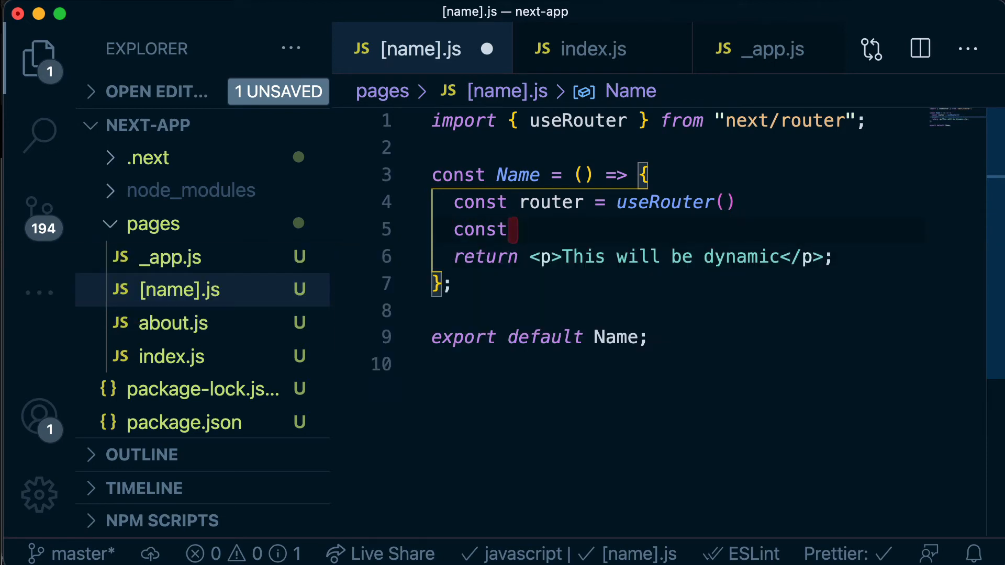
{"action": "type", "text": "query ="}
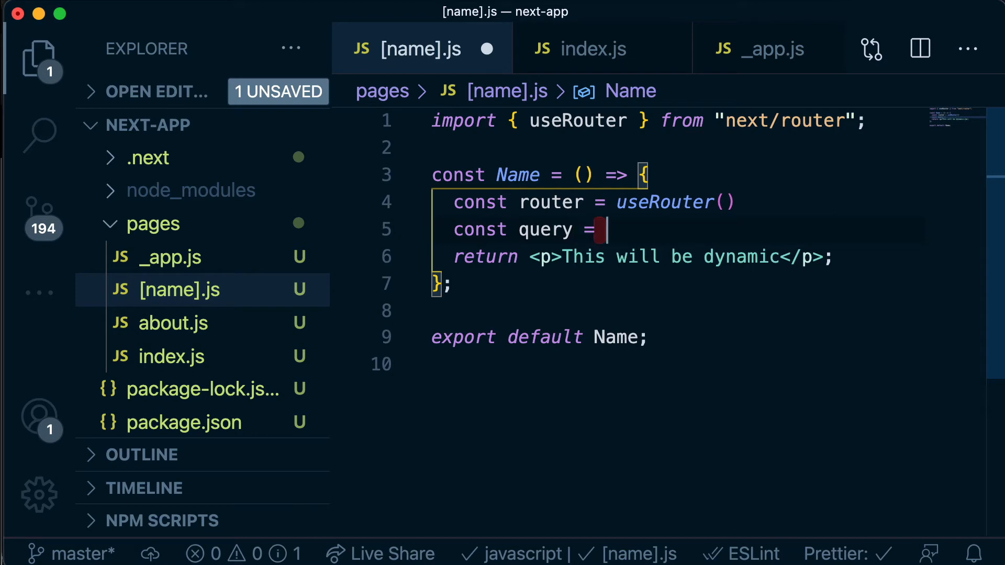
{"action": "type", "text": "router.asPath"}
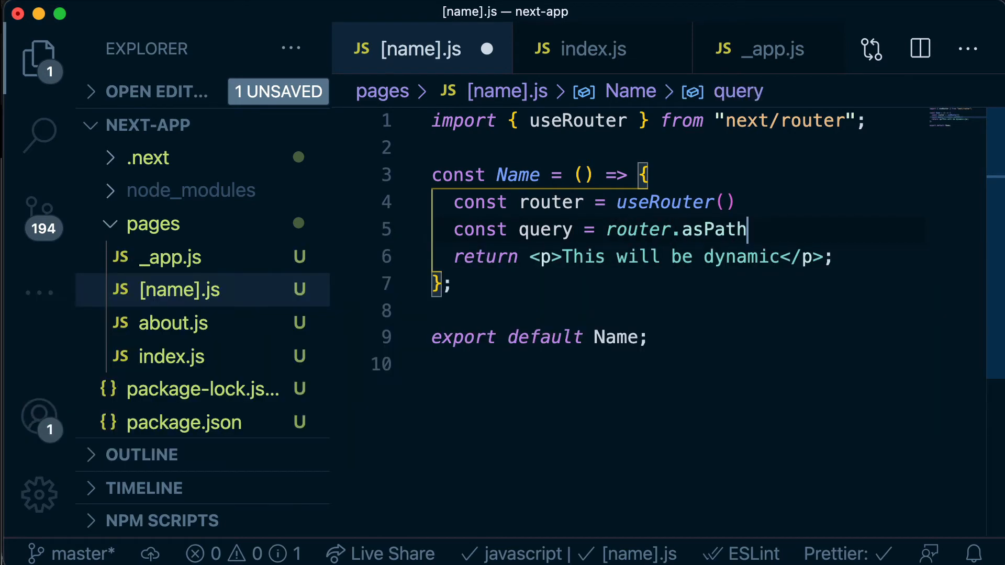
{"action": "type", "text": "console.log(query);"}
{"action": "type", "text": "query;"}
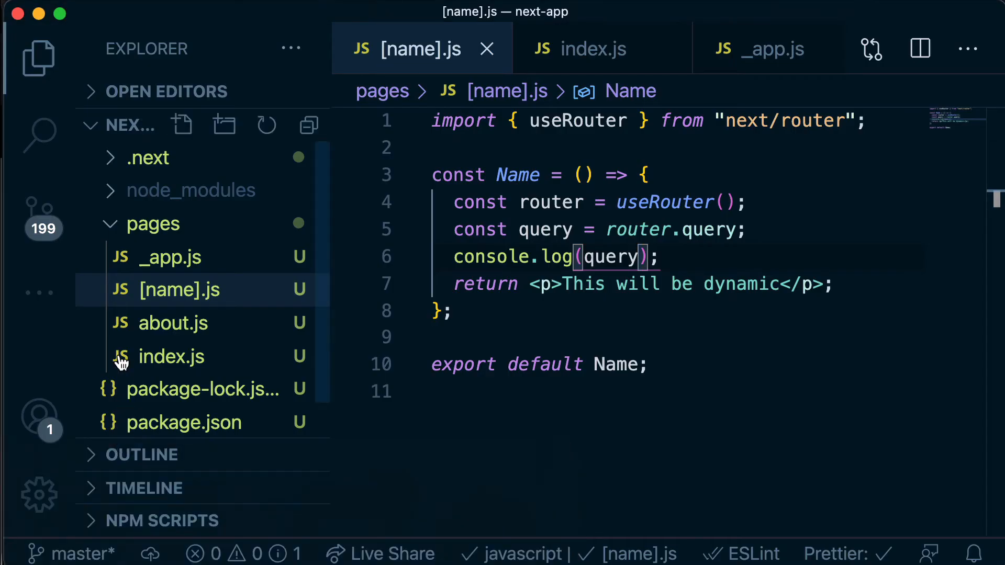
Step: Inspect the logged query object for /mary in Firefox's DevTools console
{"action": "right_click", "coordinate": [179, 290]}
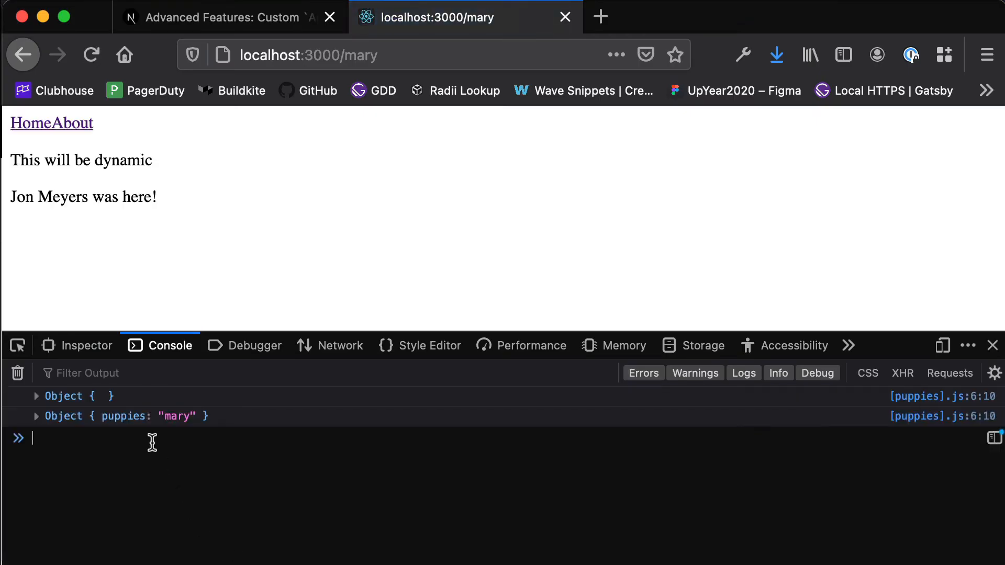
{"action": "left_click", "coordinate": [308, 54]}
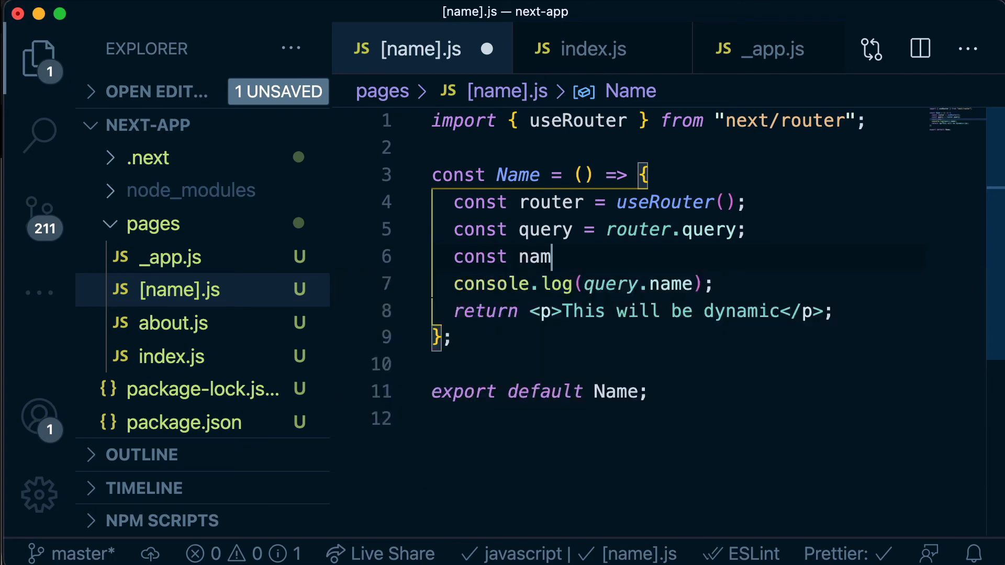
Step: Add const name = query.name, log name, and start retyping the destructuring line
{"action": "type", "text": "e = query.name;"}
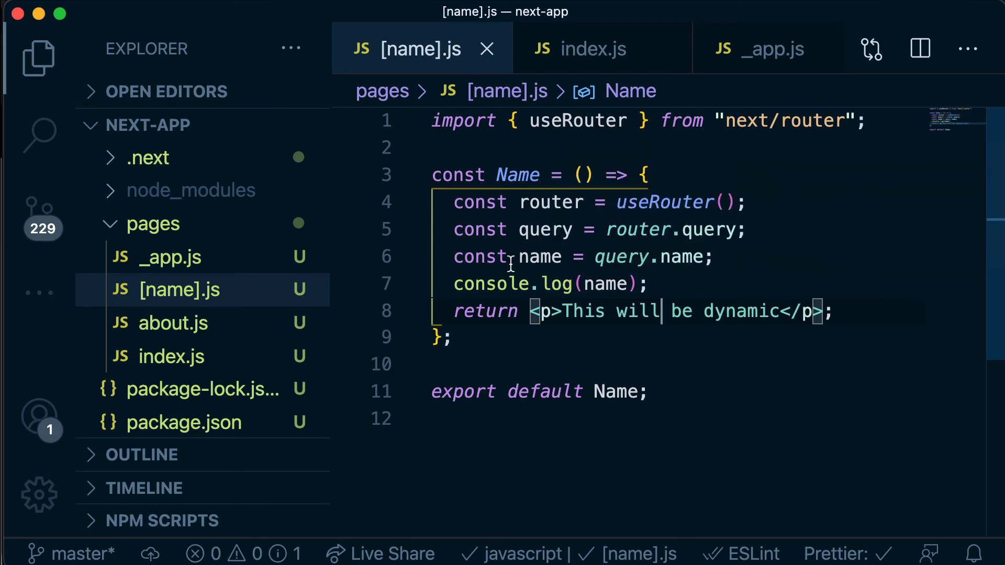
{"action": "double_click", "coordinate": [540, 256]}
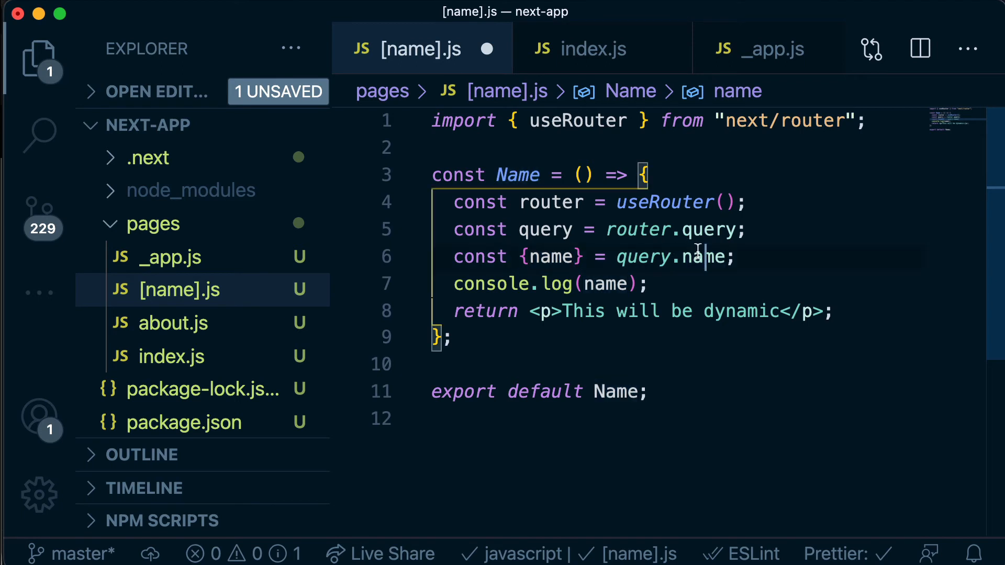
{"action": "key", "text": "Backspace"}
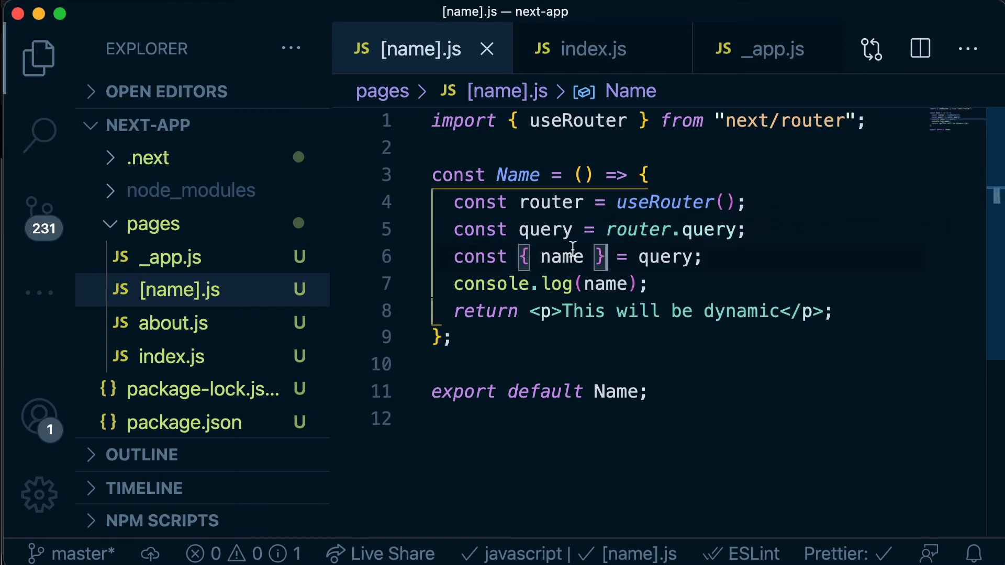
{"action": "key", "text": "Backspace"}
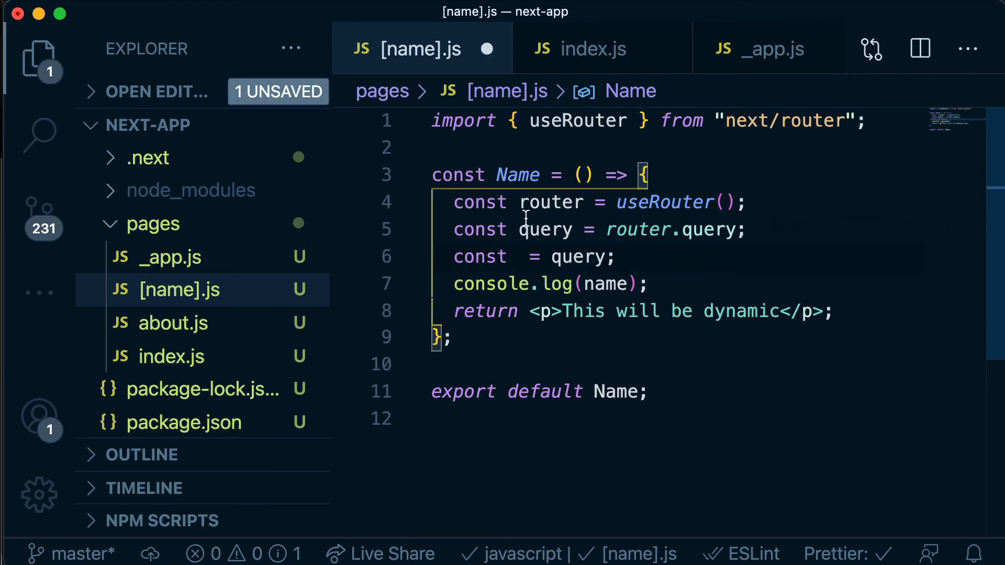
Step: Replace the query lines with const { name } = router.query and save
{"action": "double_click", "coordinate": [546, 229]}
{"action": "type", "text": "{ name }"}
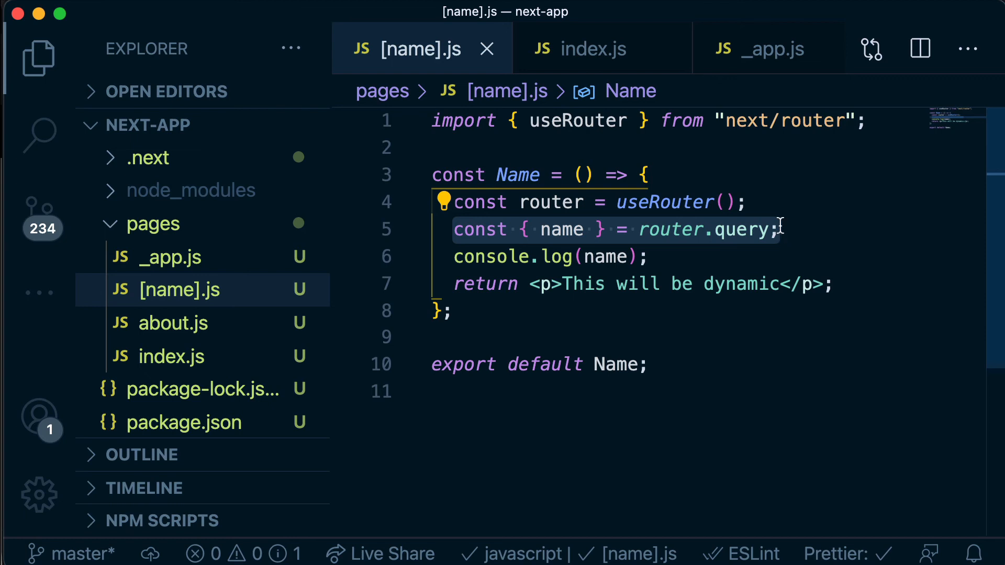
{"action": "mouse_move", "coordinate": [682, 257]}
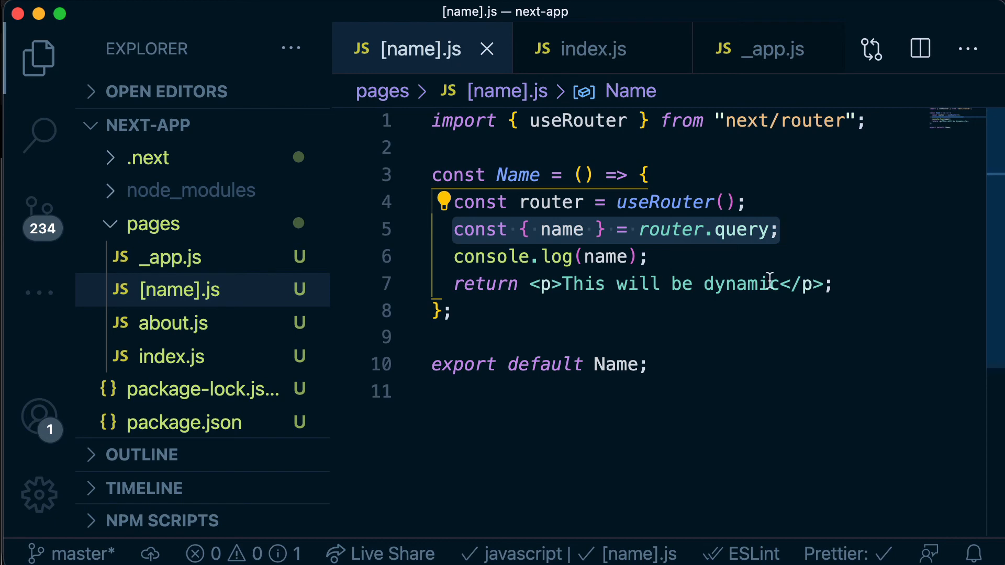
Step: Swap the paragraph for <h1>Welcome {name}</h1> and save
{"action": "left_click", "coordinate": [583, 283]}
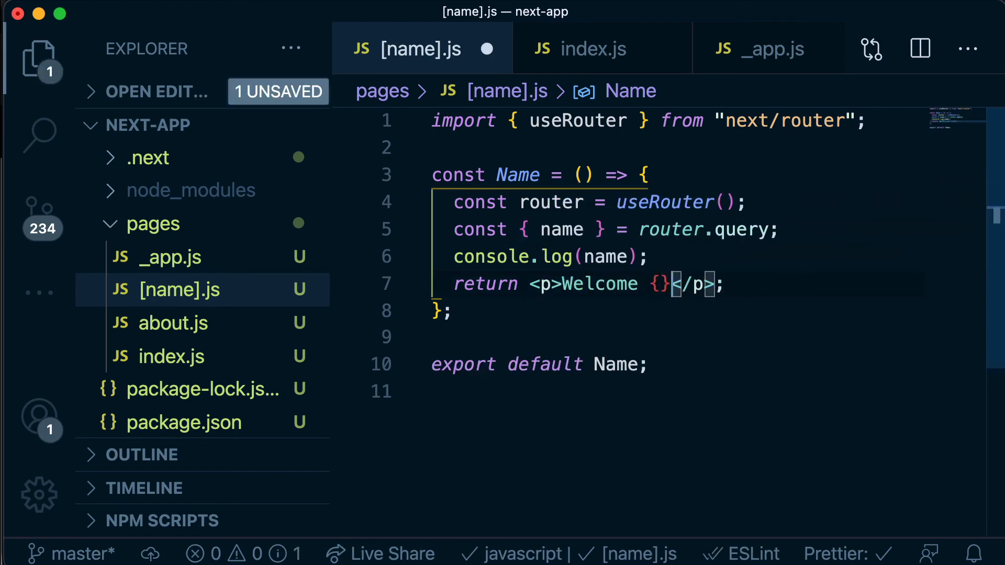
{"action": "type", "text": "name"}
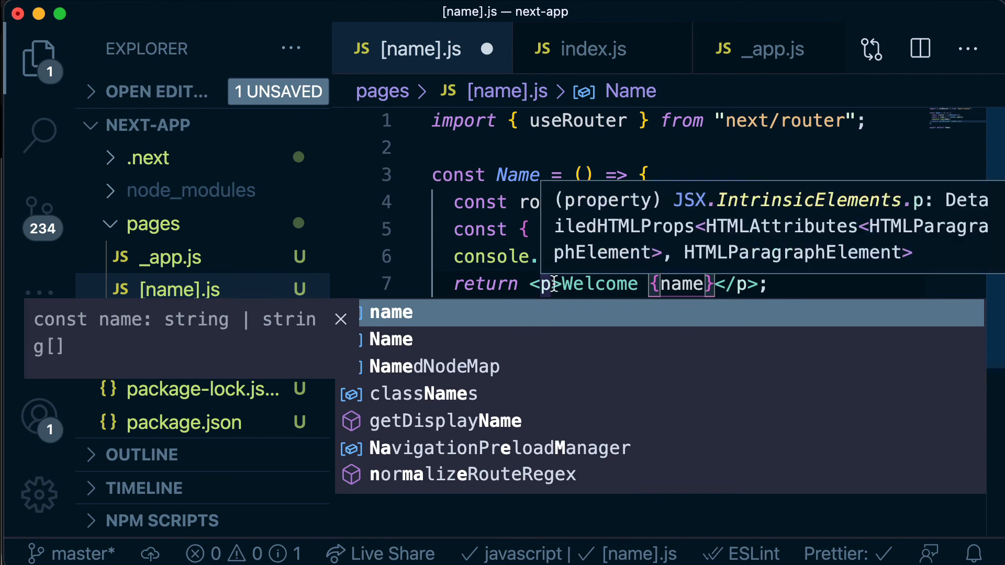
{"action": "type", "text": "h1"}
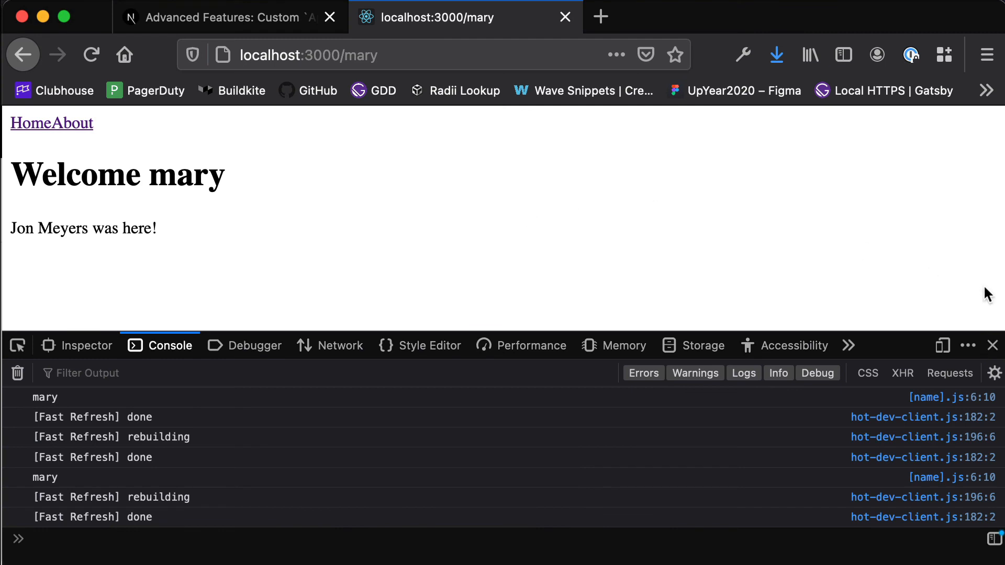
Step: Close DevTools and load the dynamic page for another name to see its Welcome heading
{"action": "left_click", "coordinate": [993, 345]}
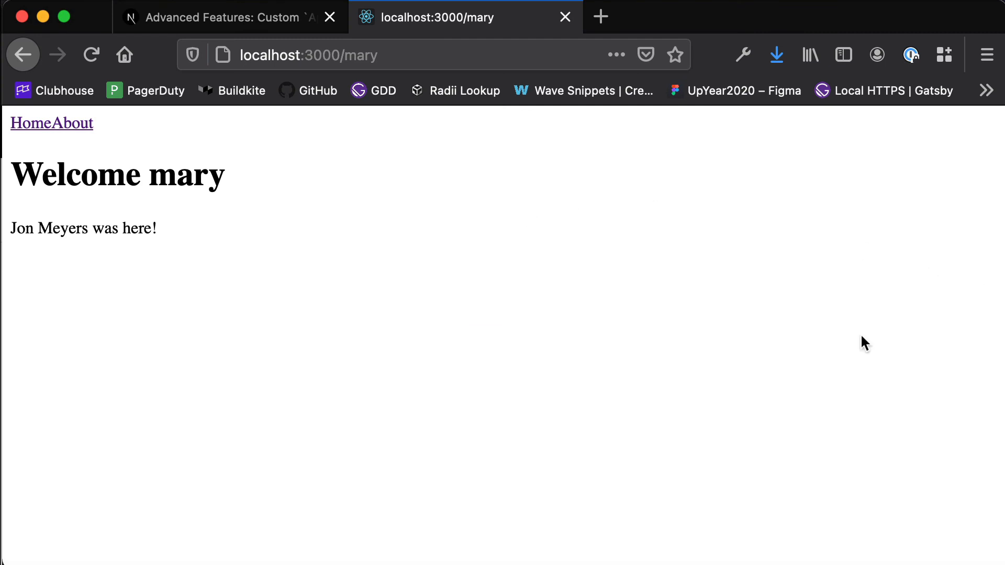
{"action": "mouse_move", "coordinate": [369, 62]}
{"action": "type", "text": "s"}
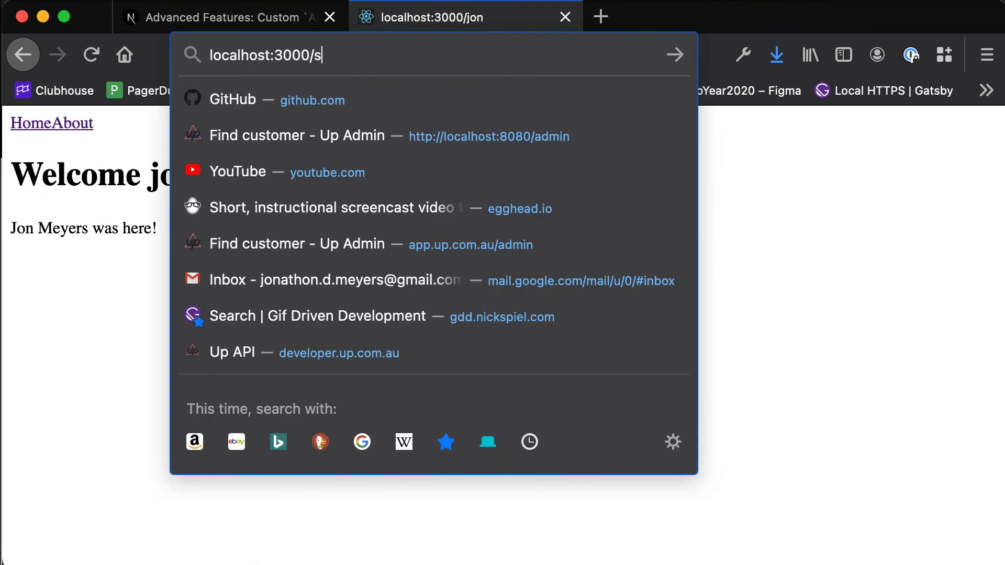
{"action": "type", "text": "am"}
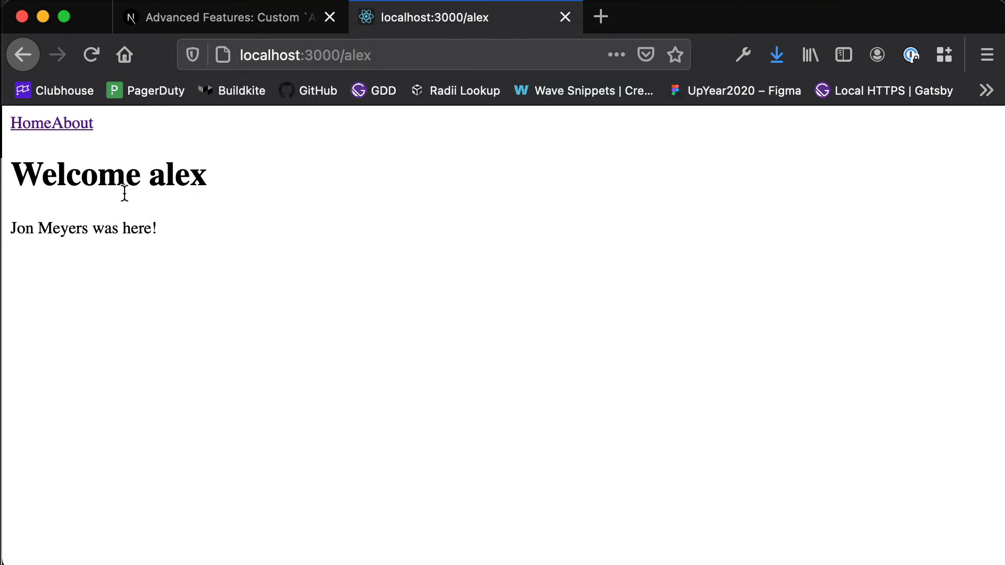
{"action": "mouse_move", "coordinate": [153, 184]}
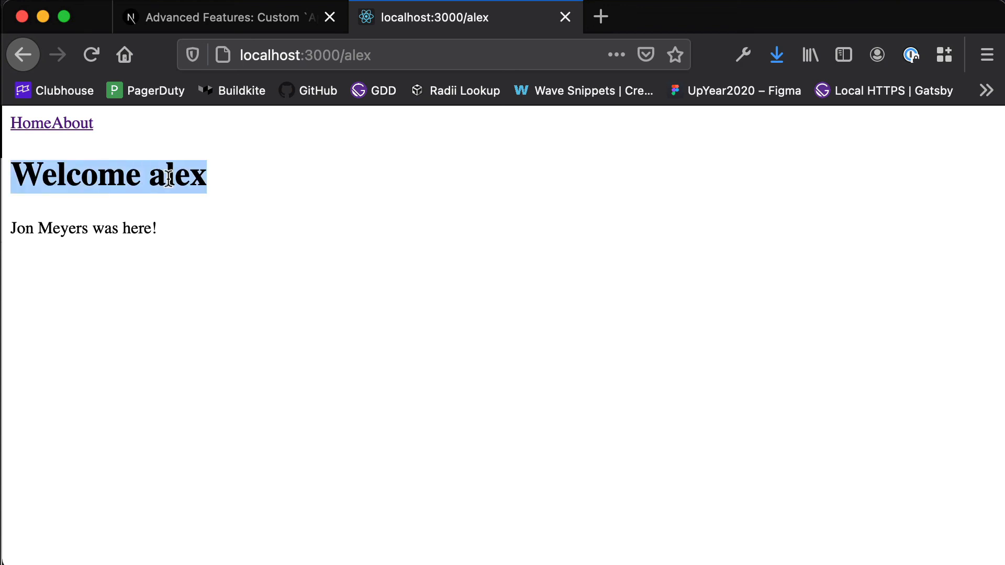
{"action": "double_click", "coordinate": [183, 175]}
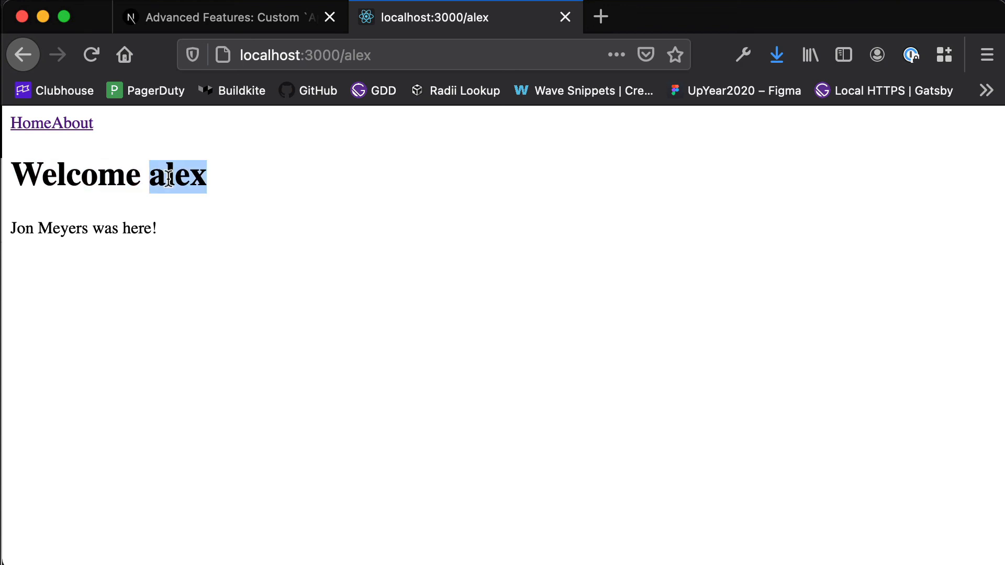
{"action": "mouse_move", "coordinate": [296, 306]}
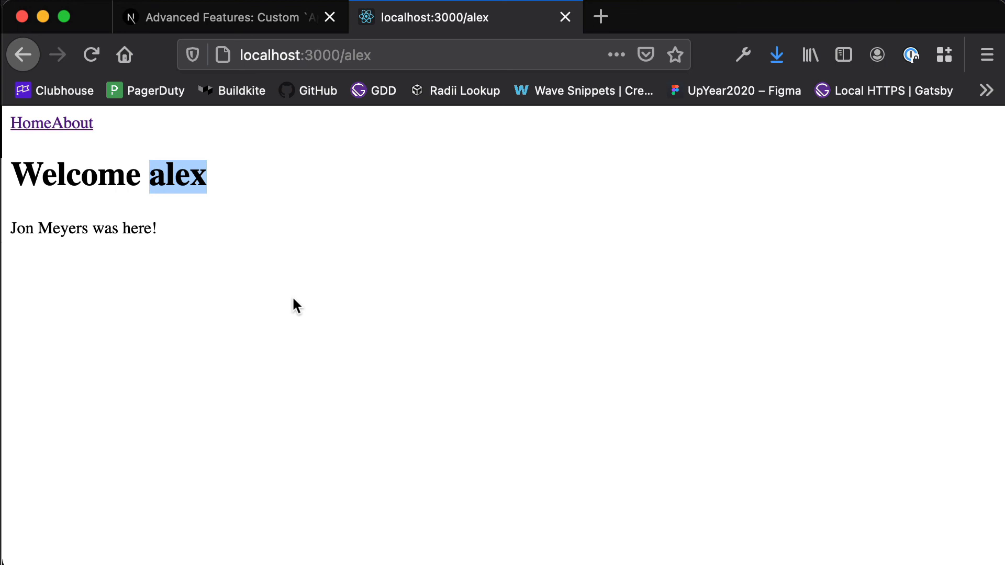
{"action": "mouse_move", "coordinate": [357, 54]}
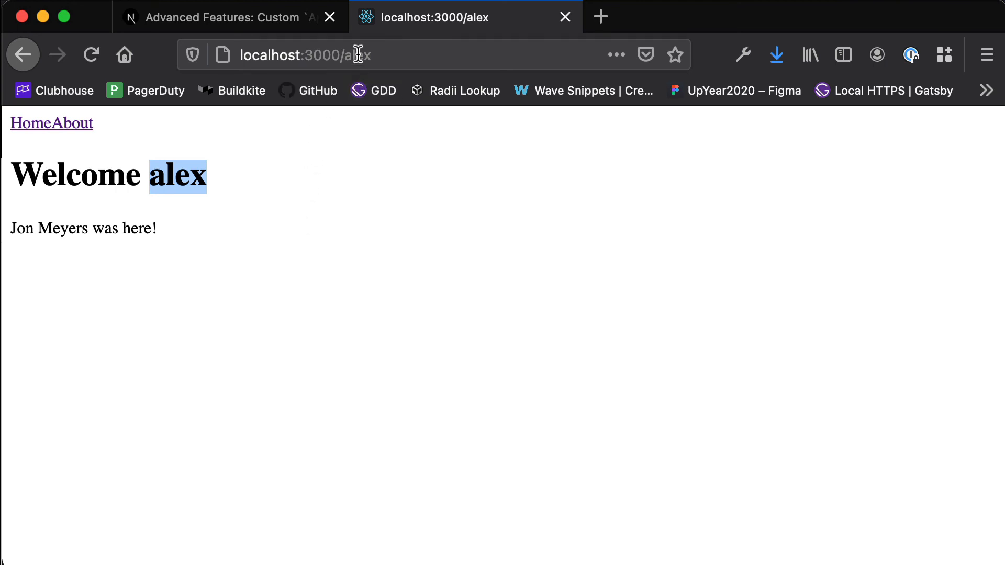